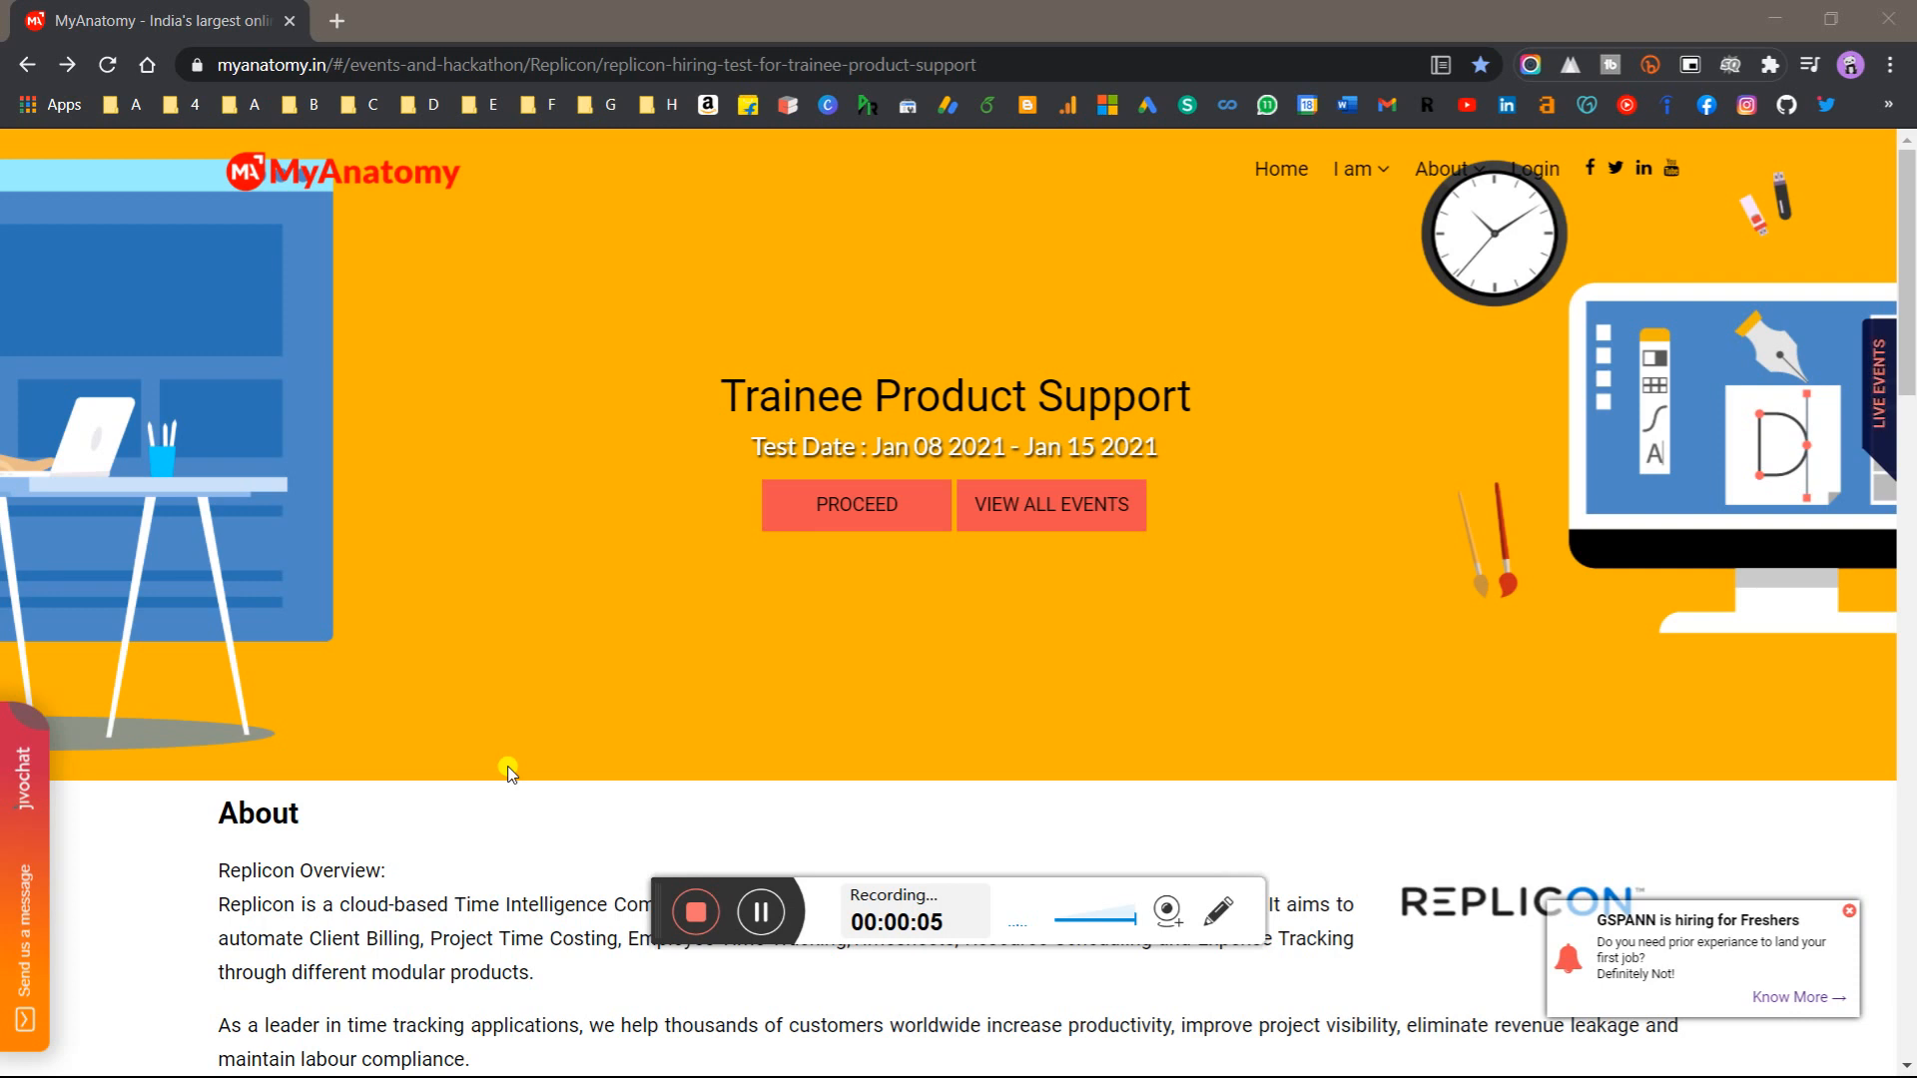
Scroll to the eligibility criteria and highlight the degree courses, branches and 60% requirement
scroll("down", 3)
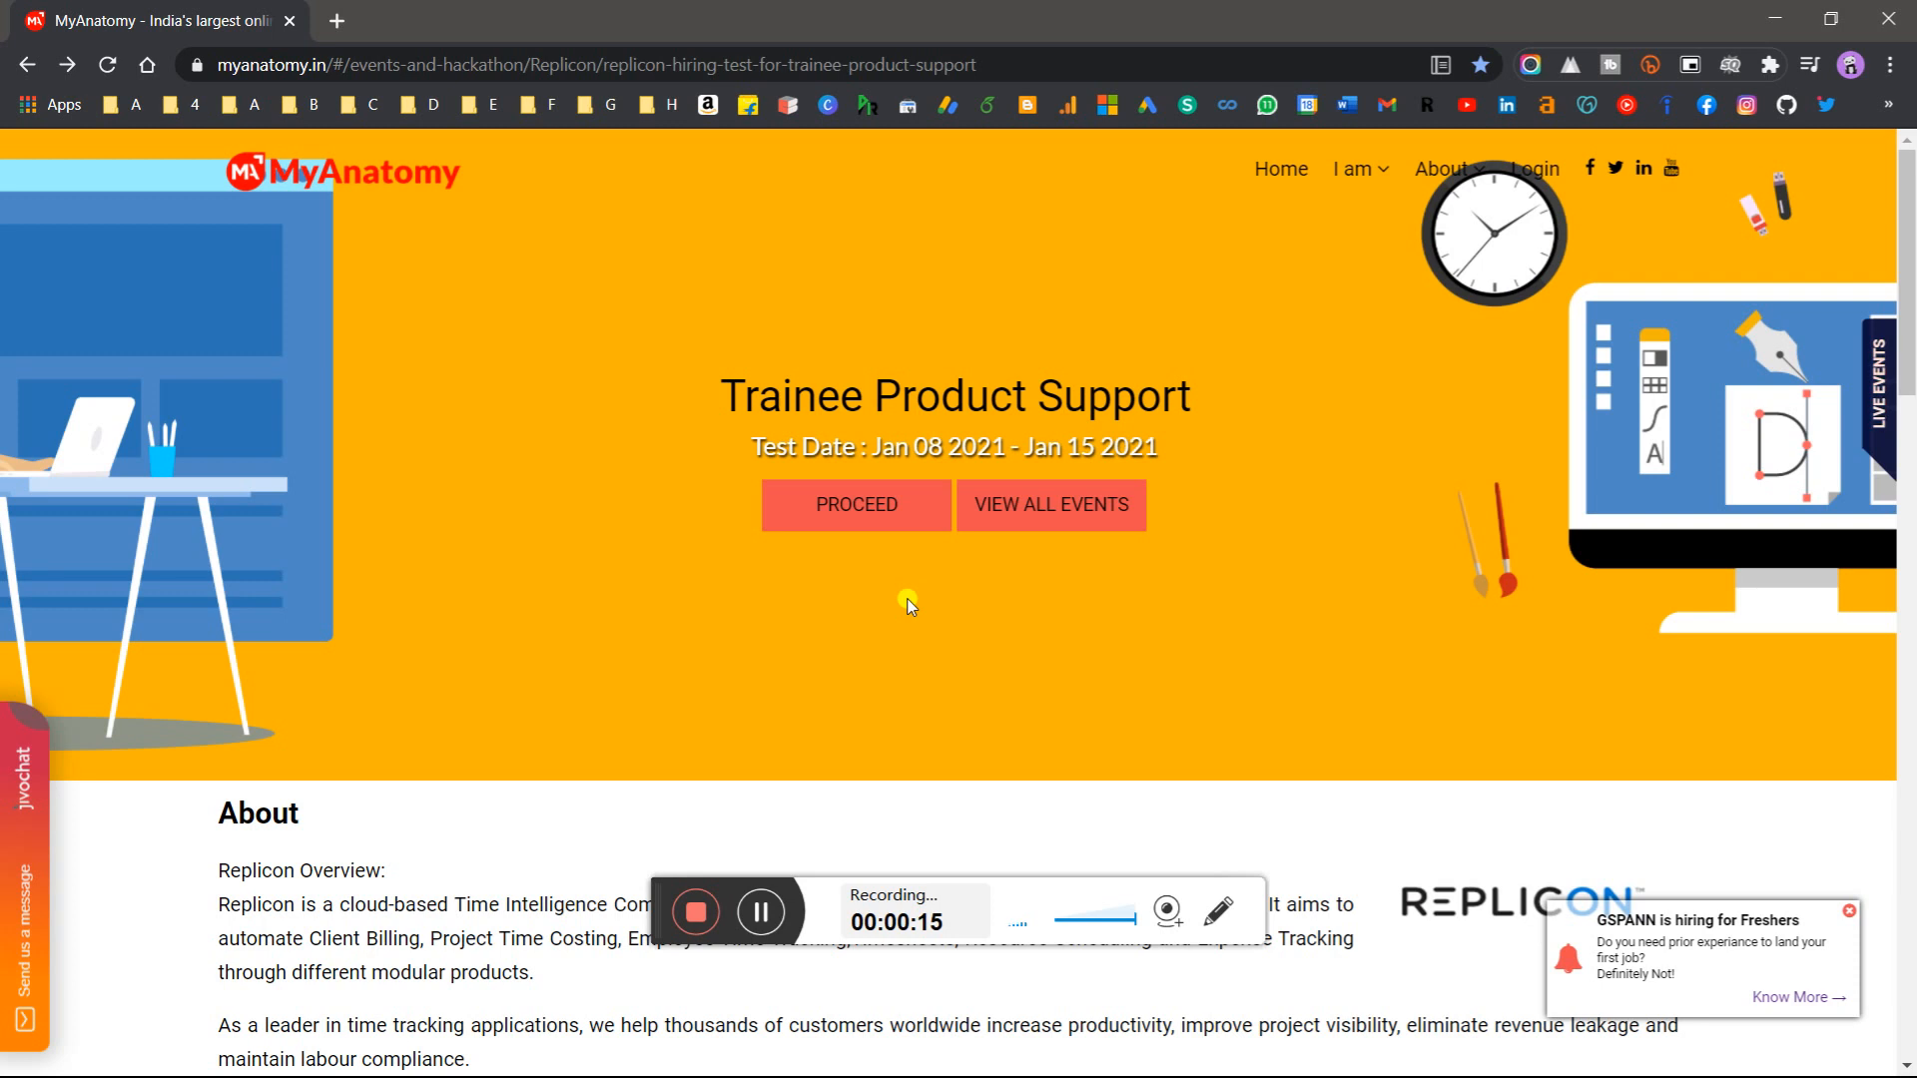
scroll("down", 3)
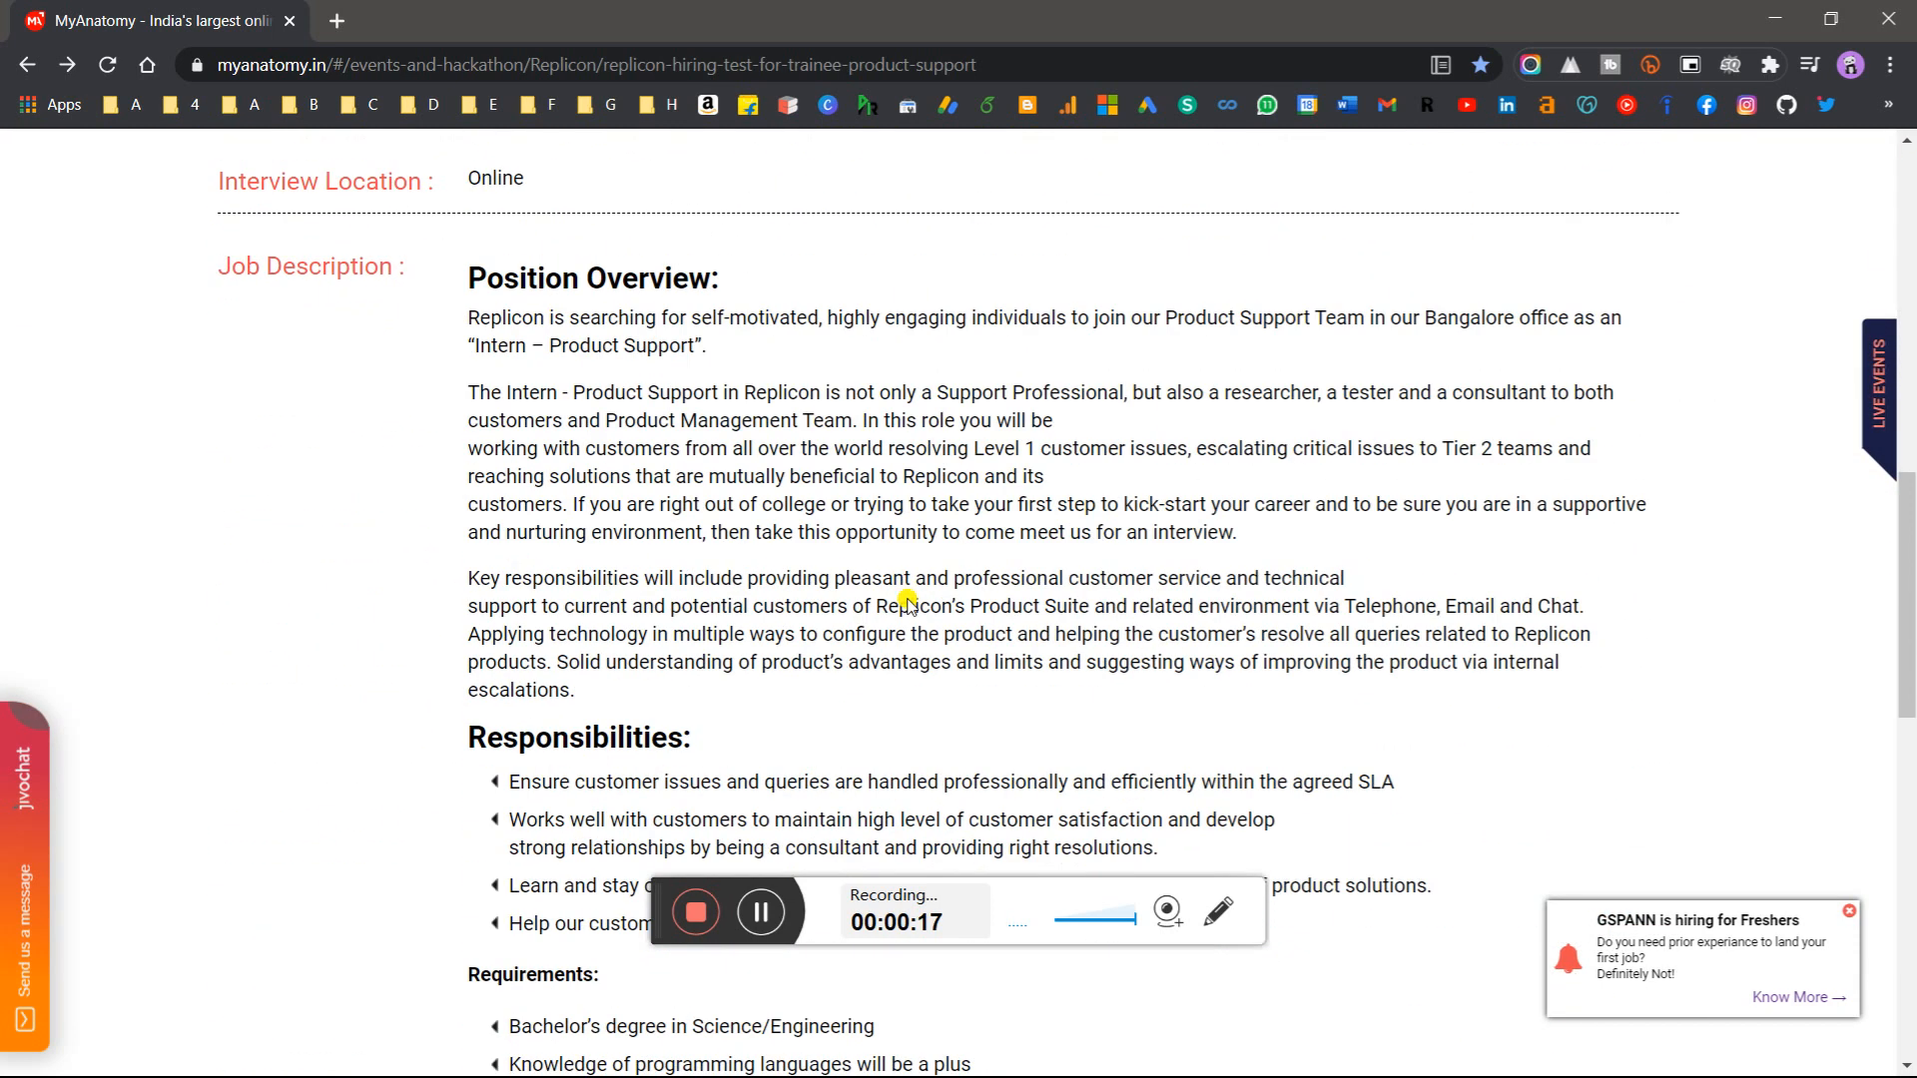
scroll("down", 3)
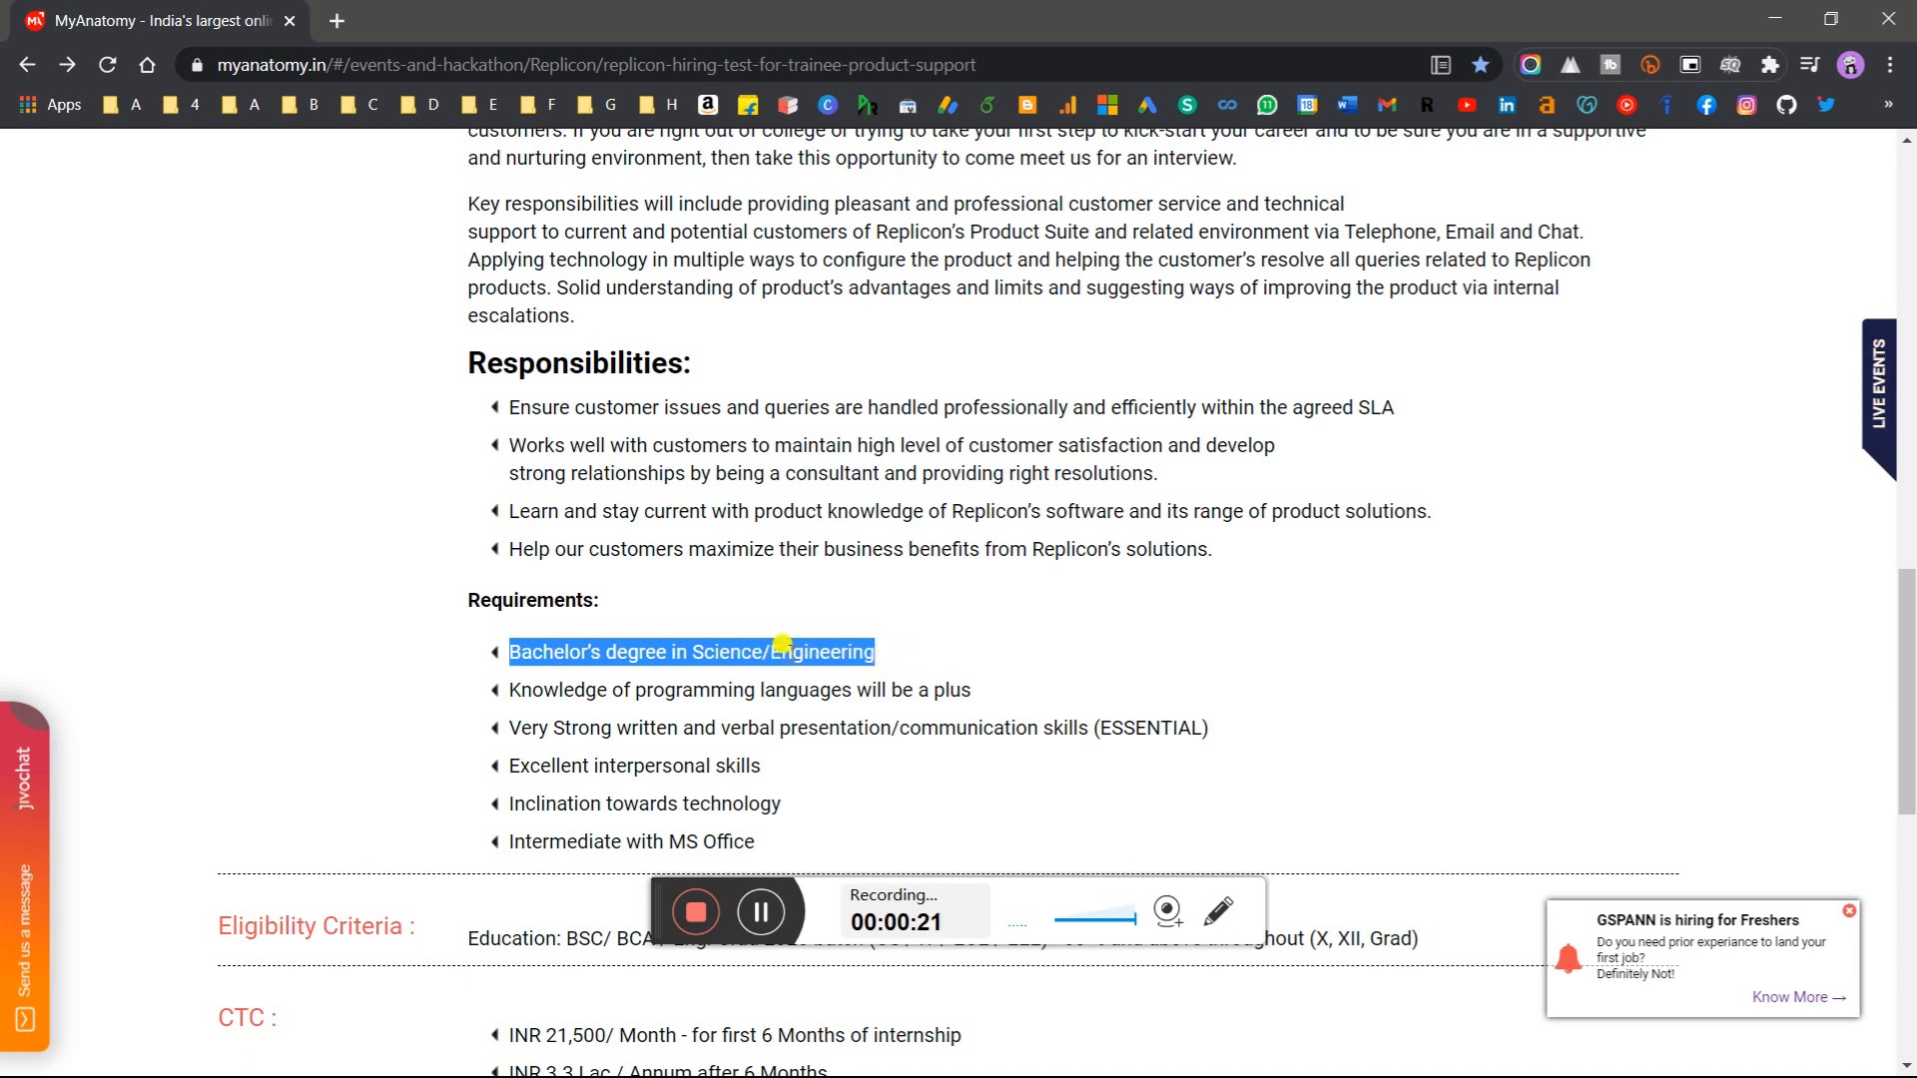
scroll("down", 3)
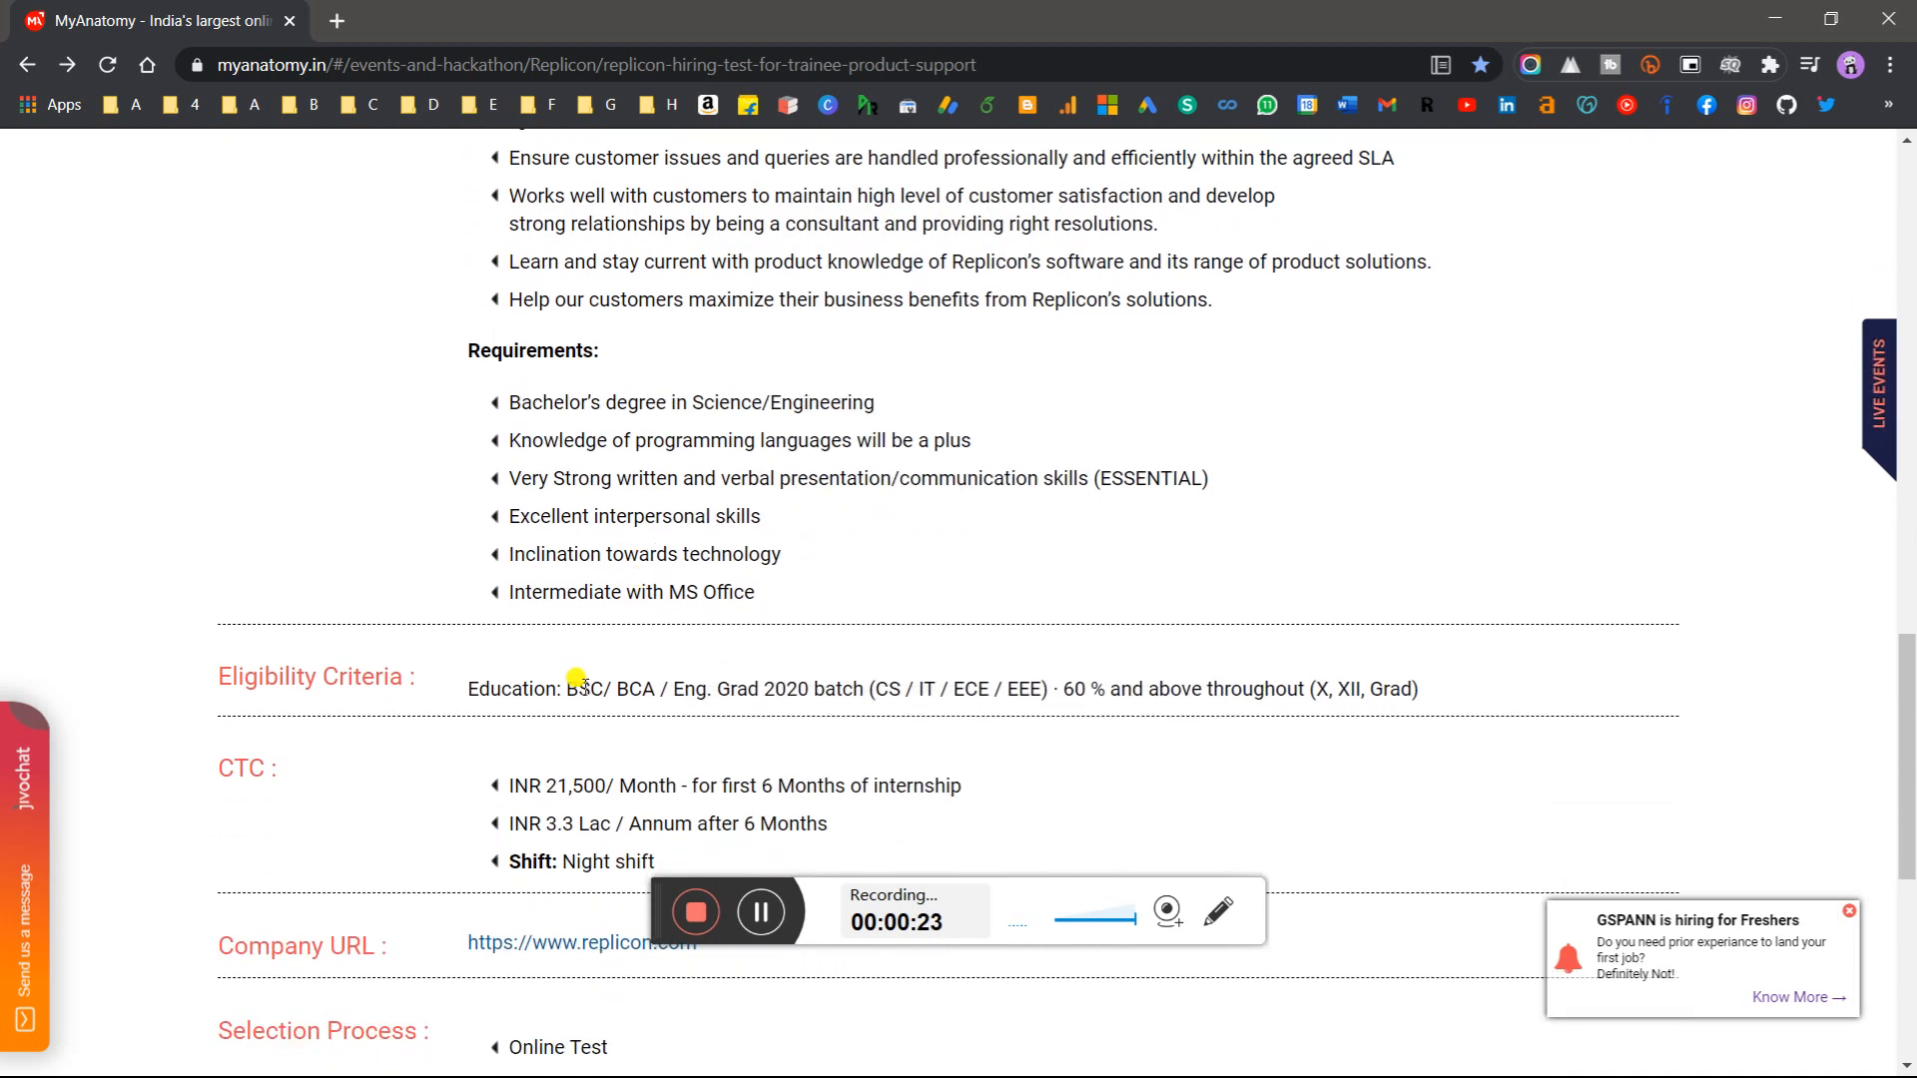
left_click_drag(563, 688, 755, 688)
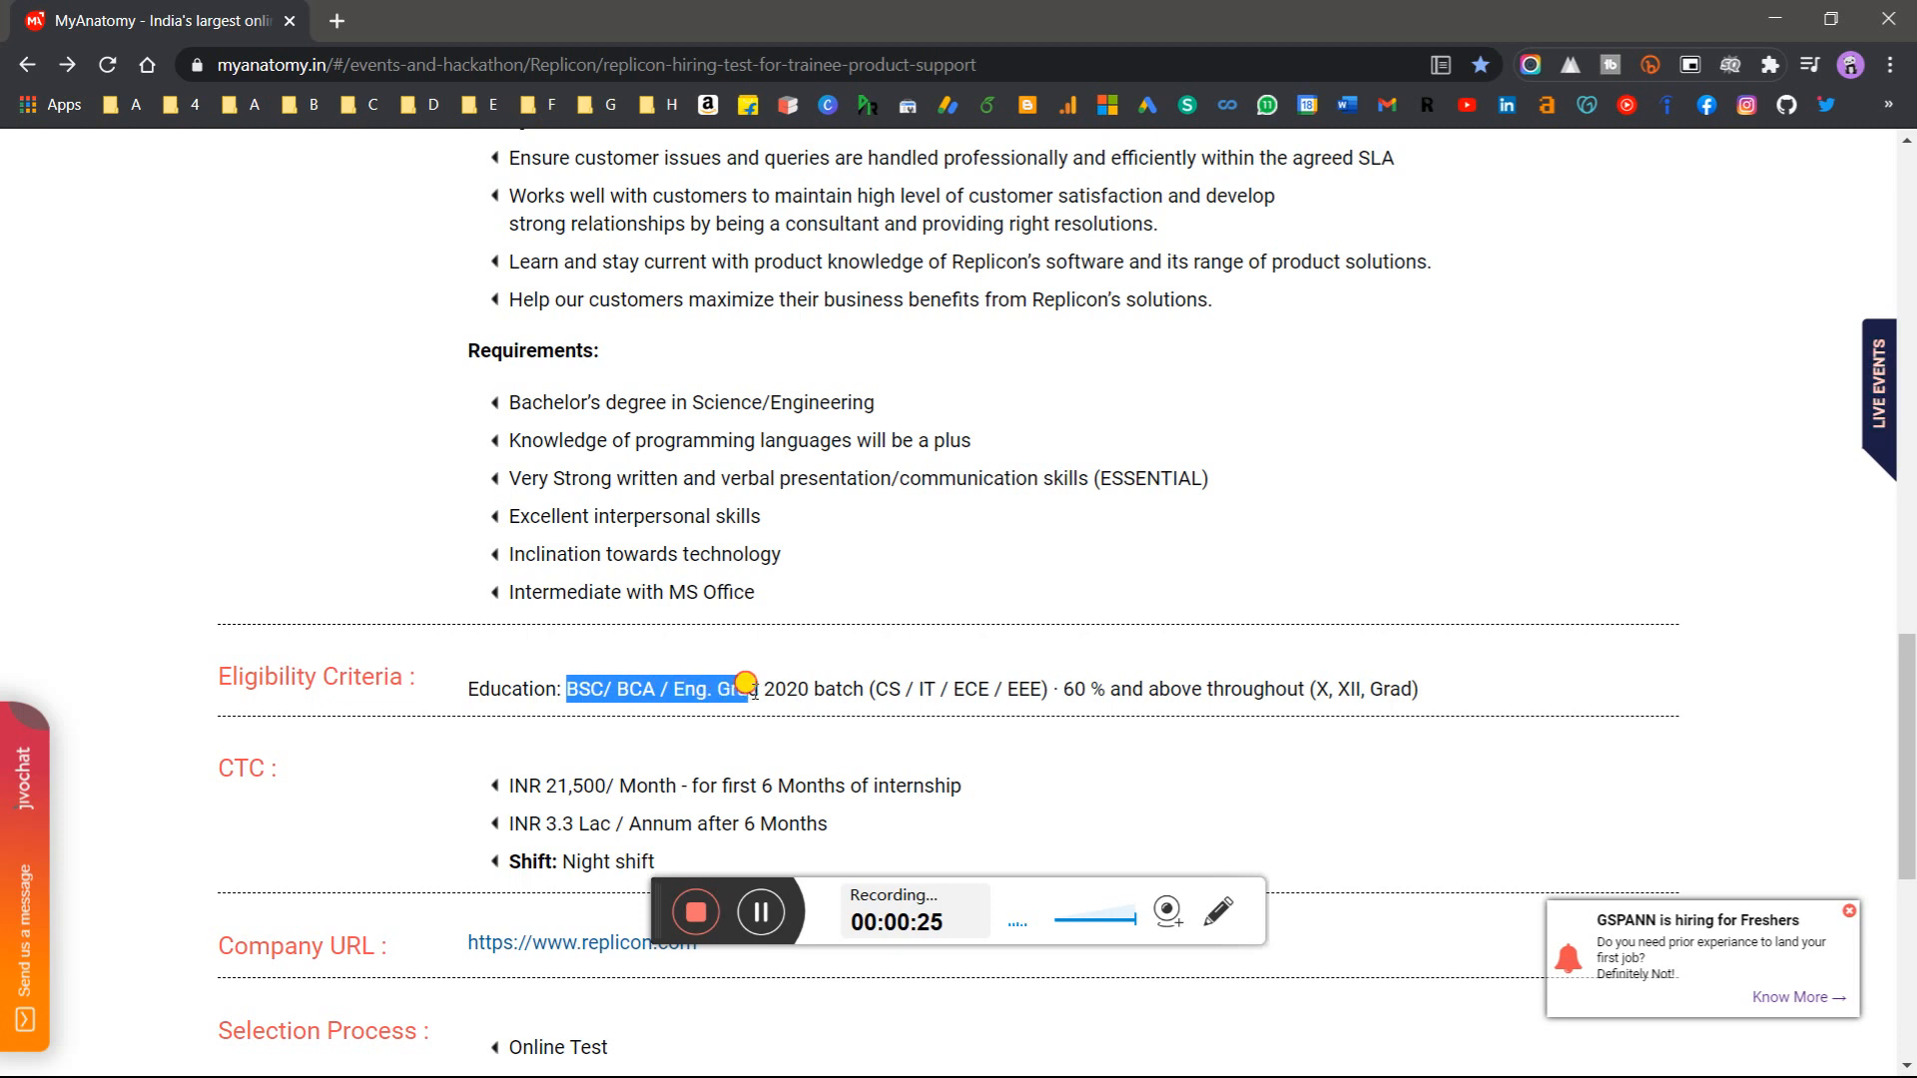
left_click_drag(746, 682, 979, 687)
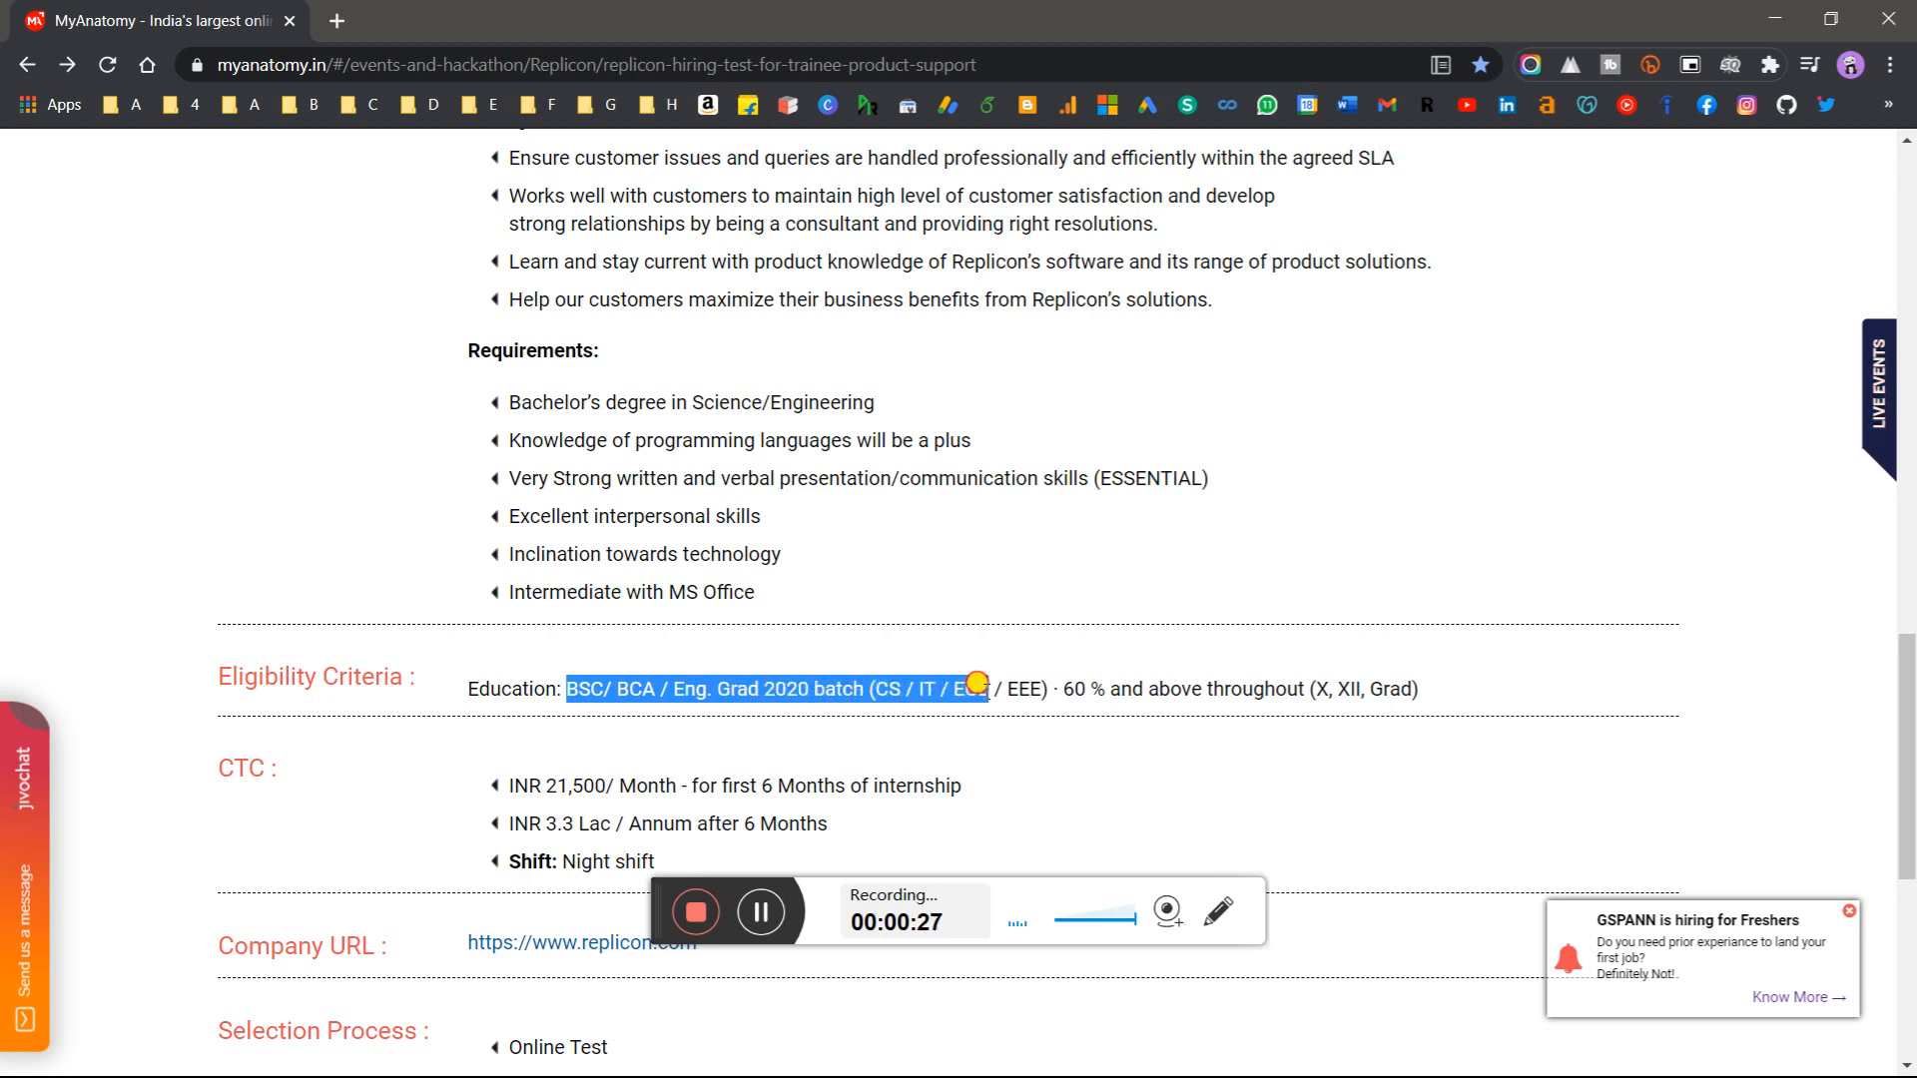
left_click_drag(978, 688, 1237, 688)
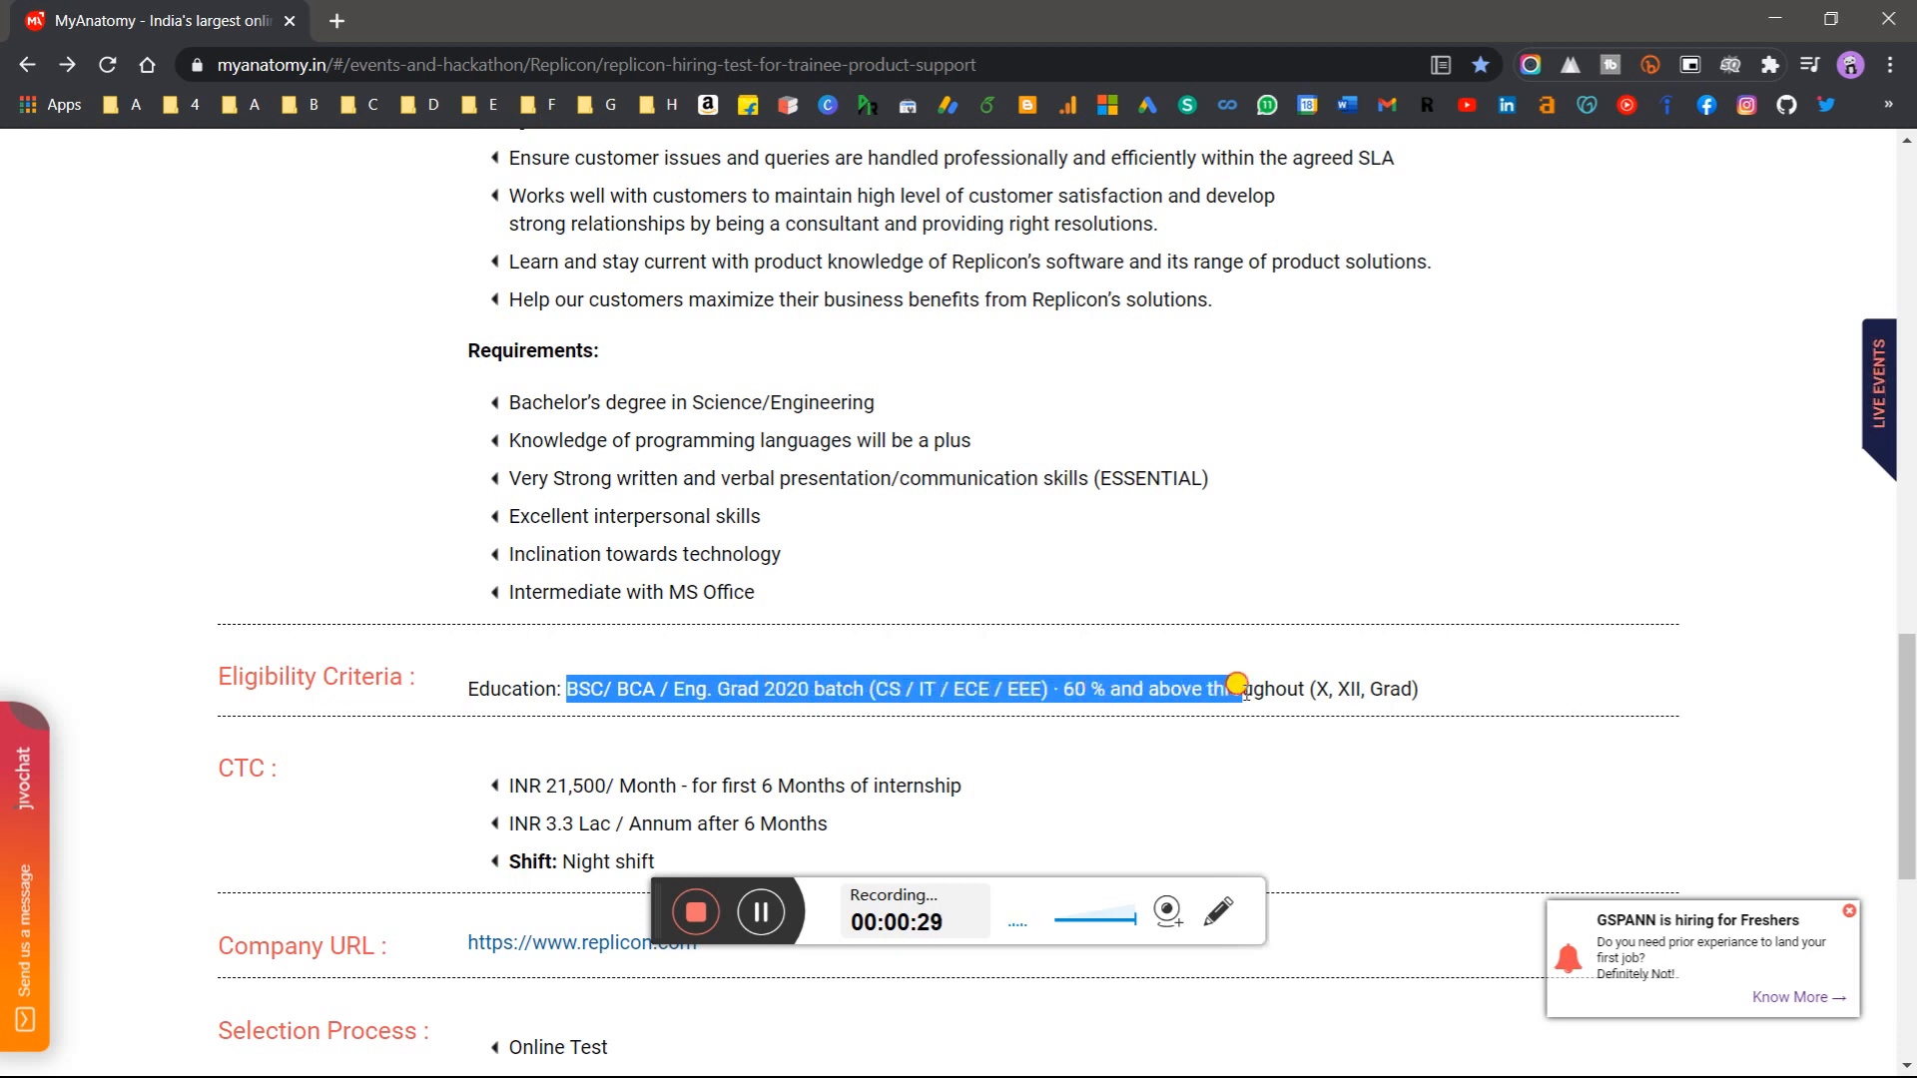
Highlight the INR 21,500 monthly internship stipend line under CTC
scroll("down", 3)
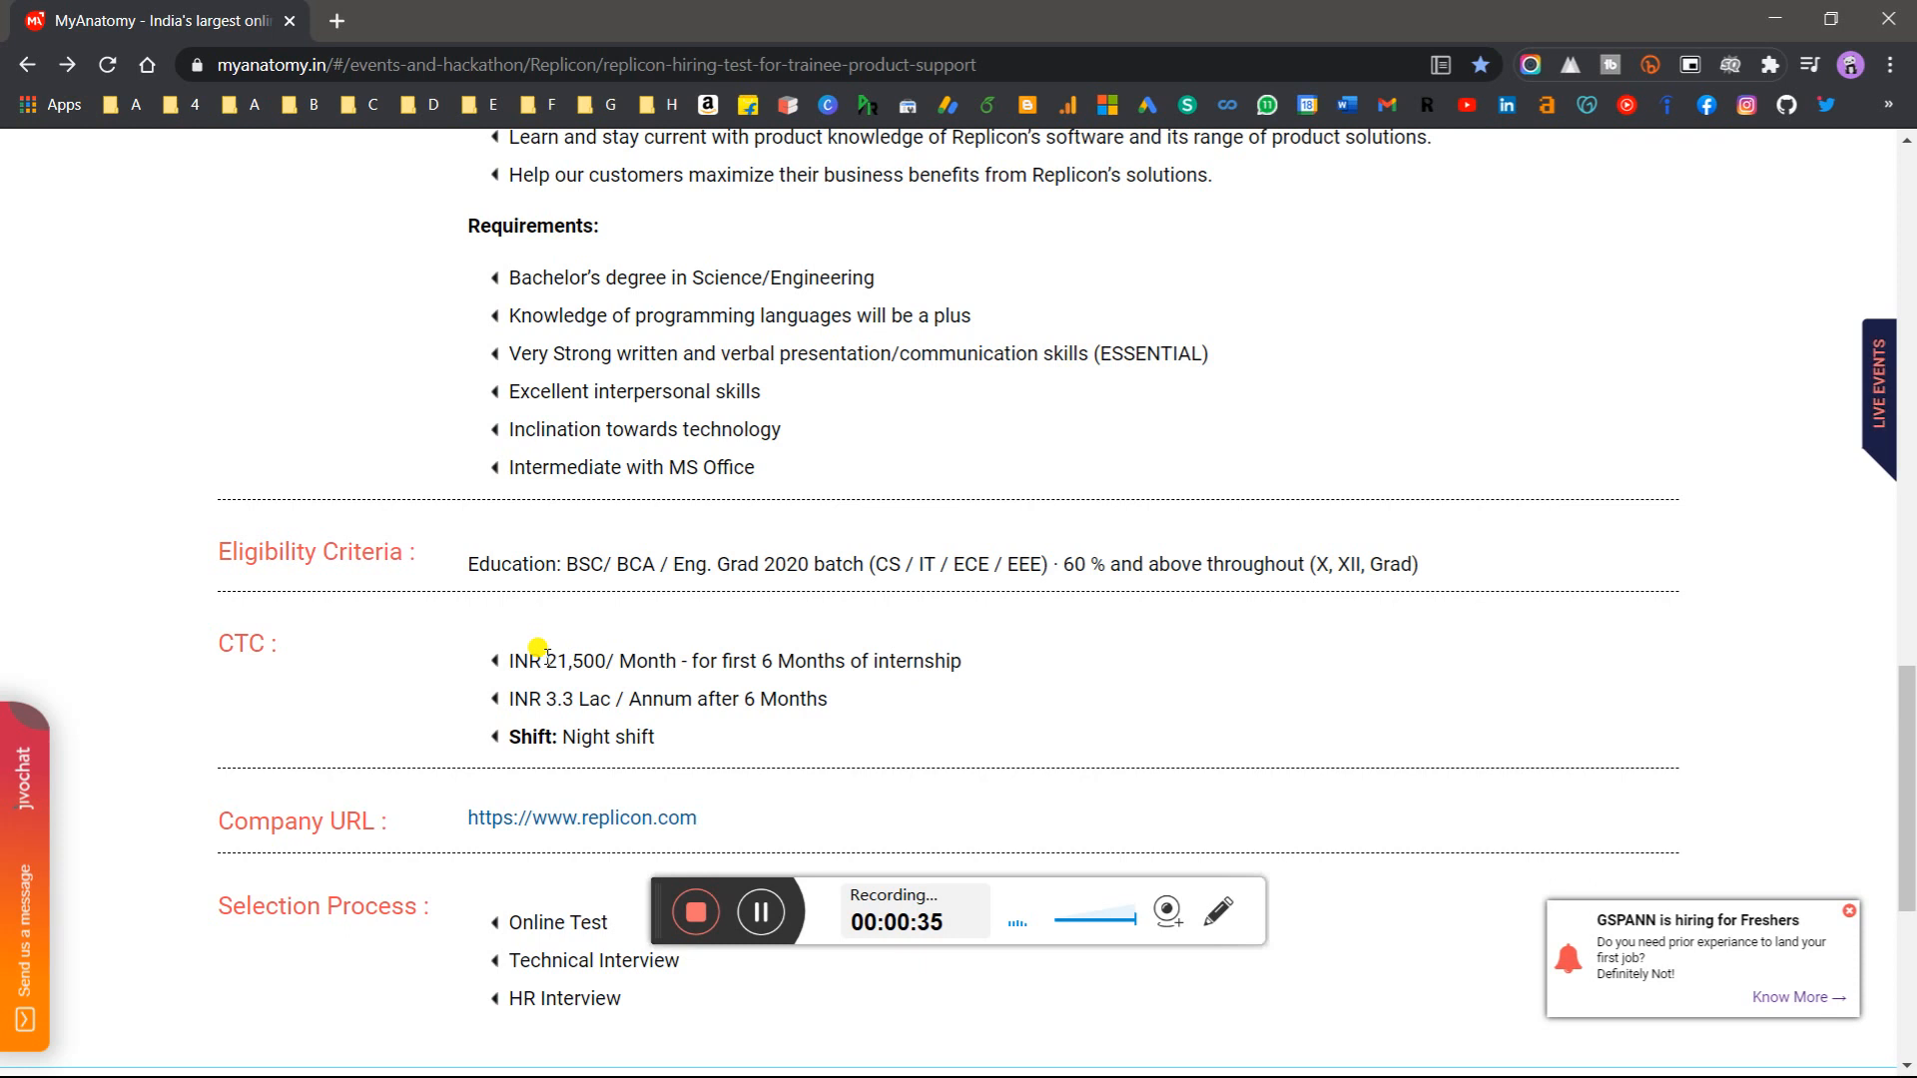
left_click_drag(548, 660, 911, 660)
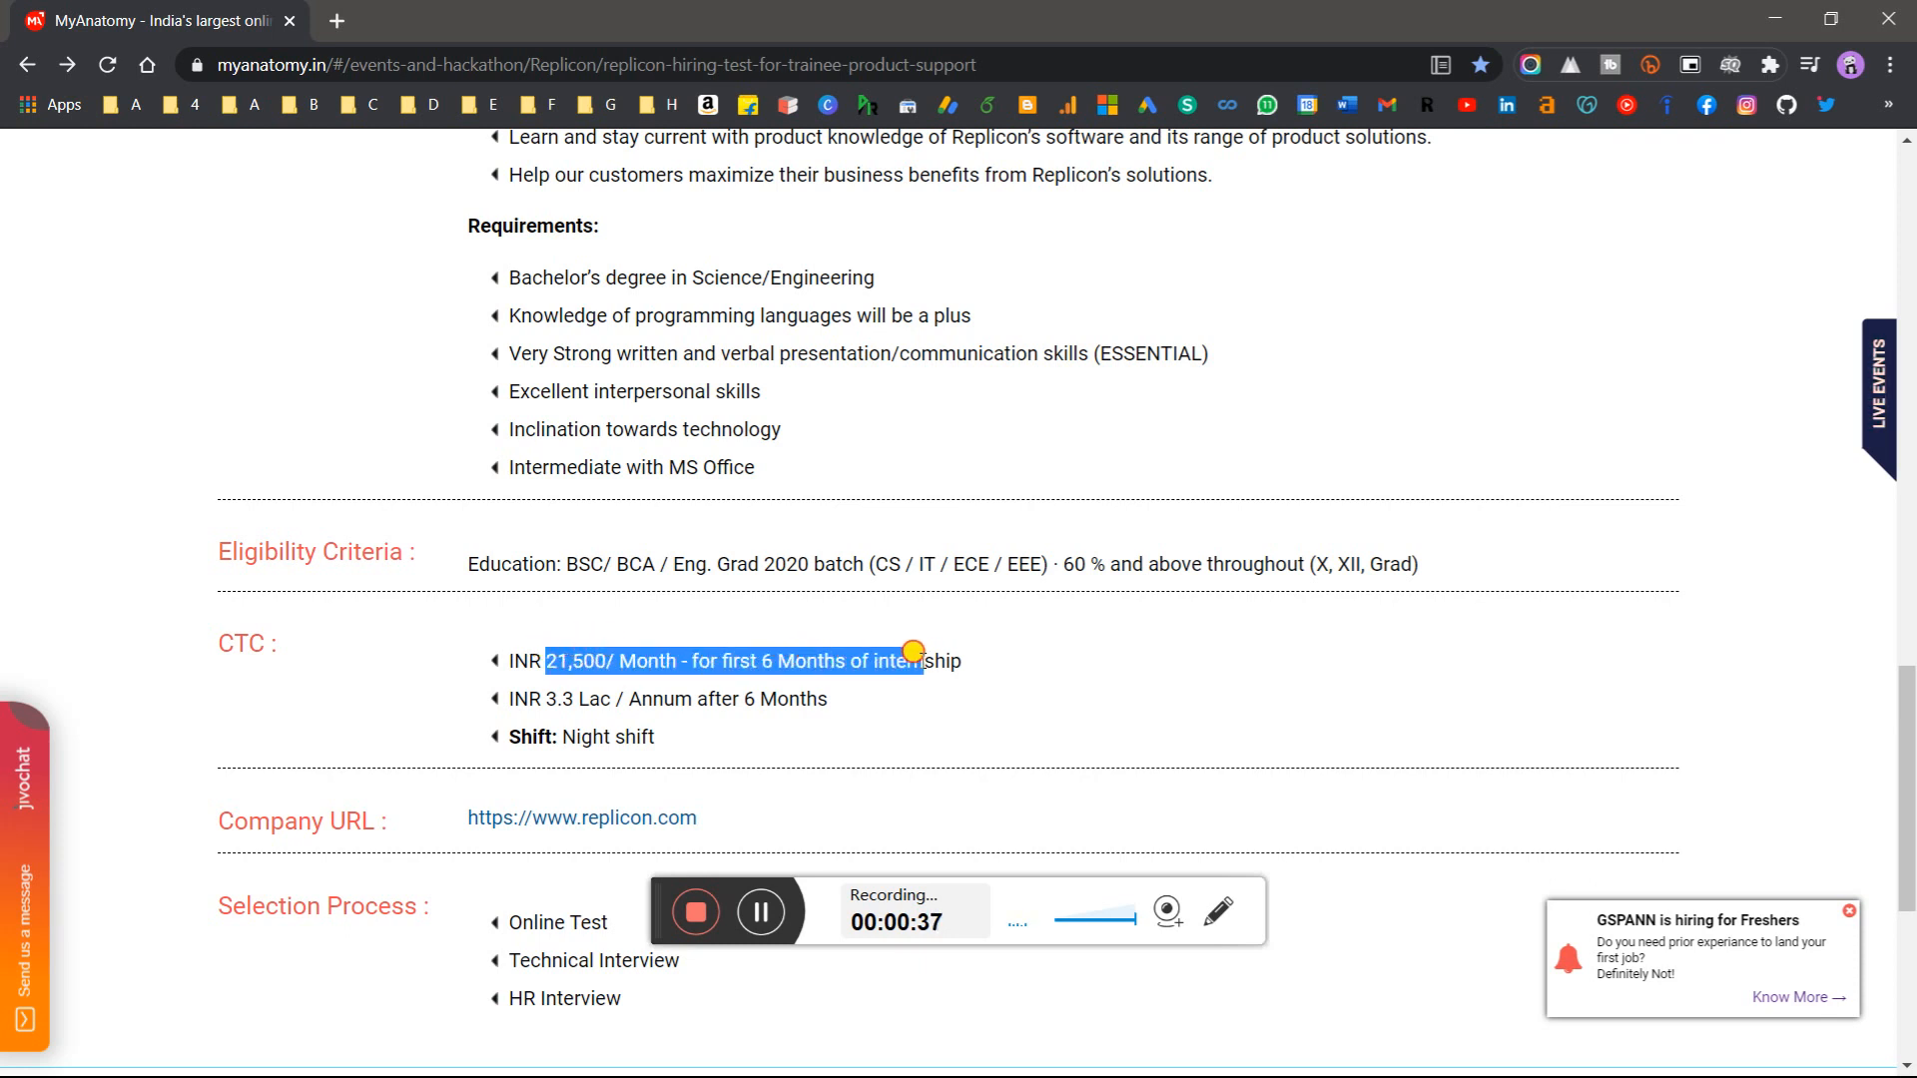
scroll("down", 3)
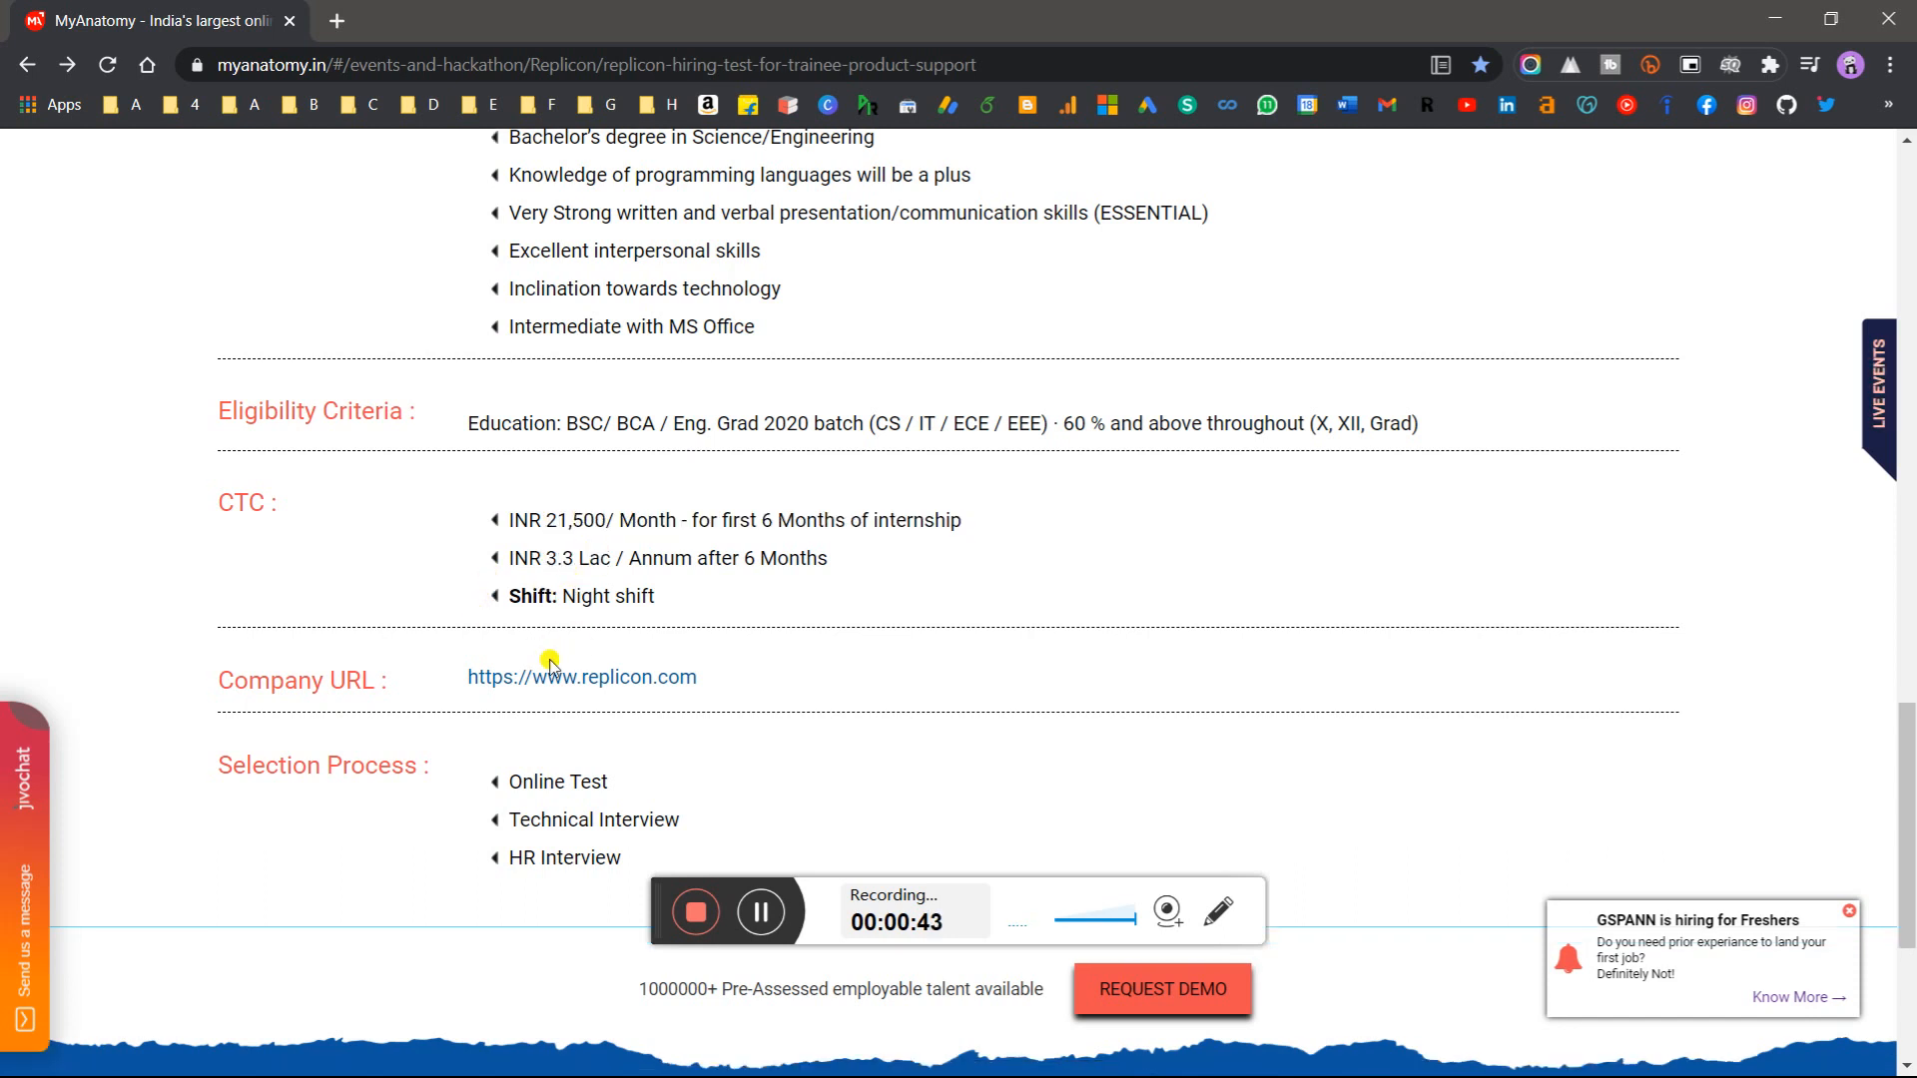
Highlight the Technical and HR Interview stages, then scroll back to the posting's top banner
scroll("down", 3)
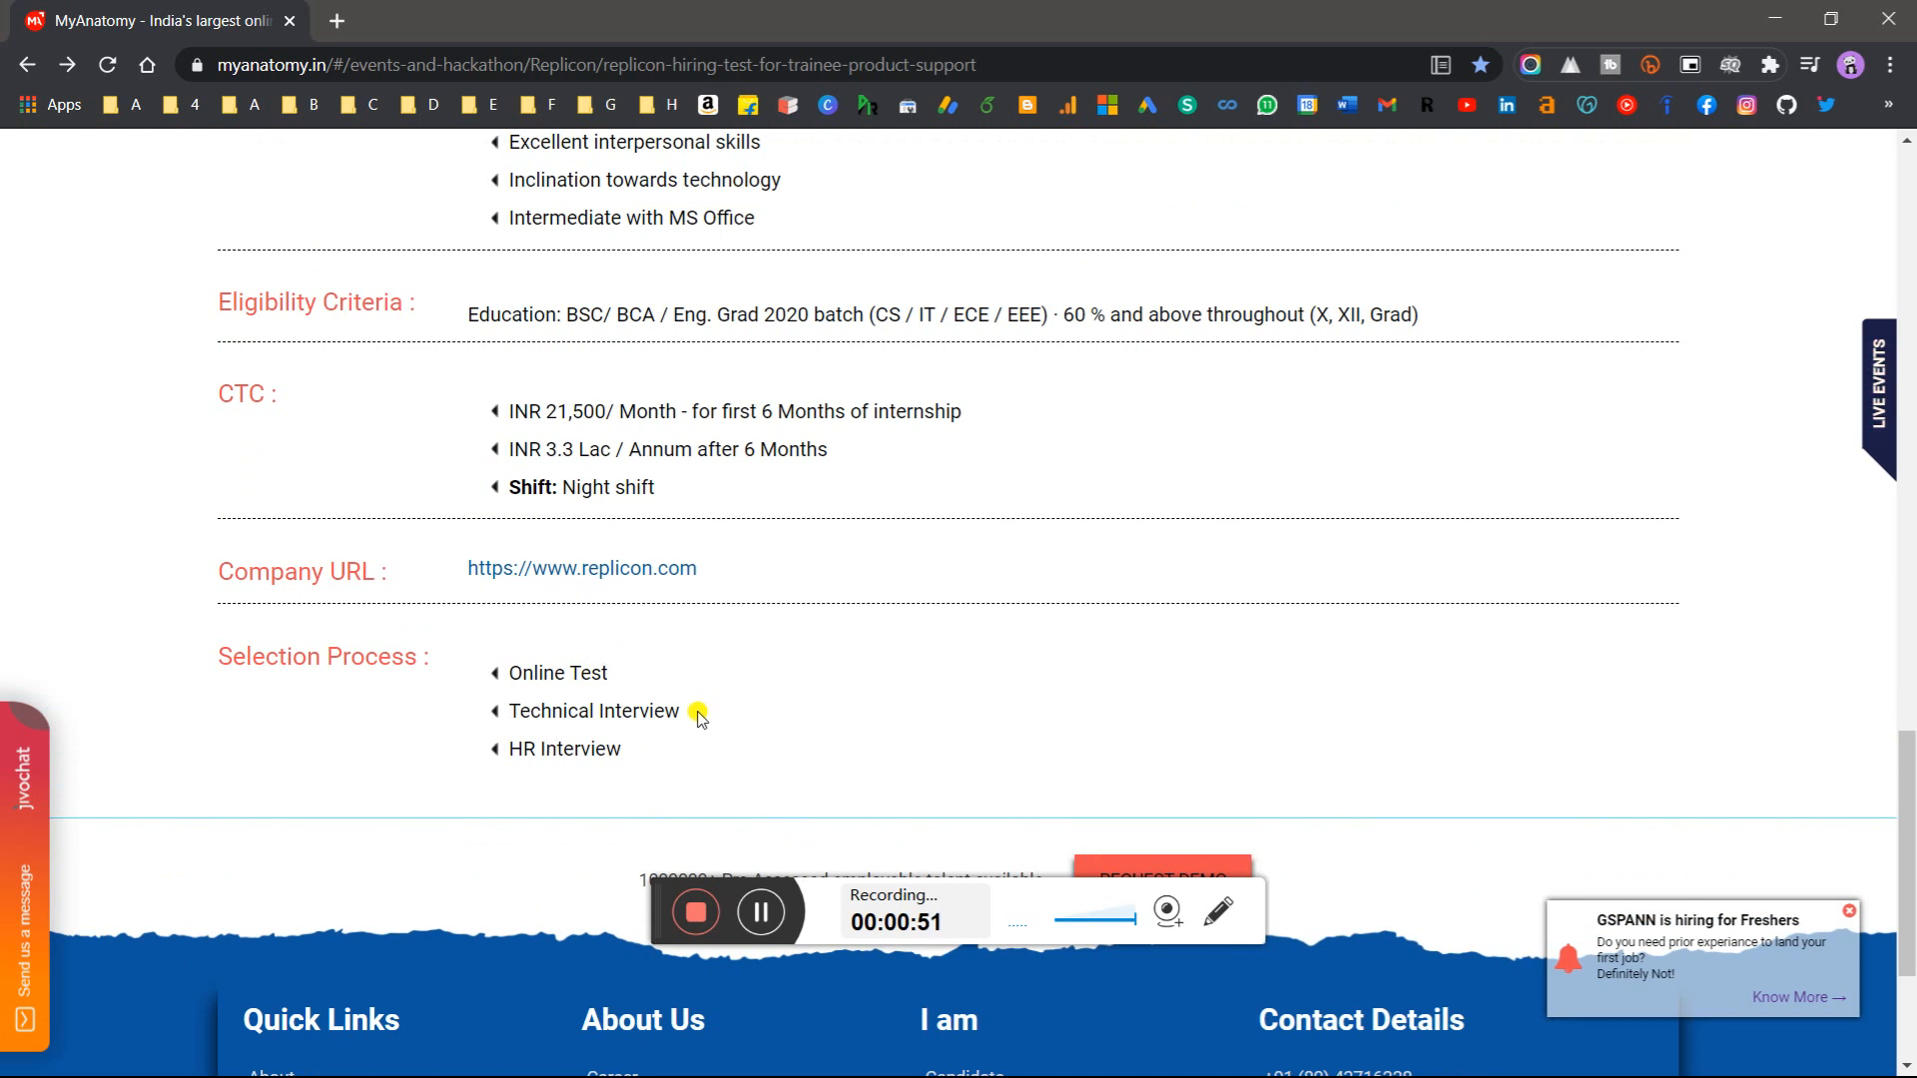
double_click(594, 710)
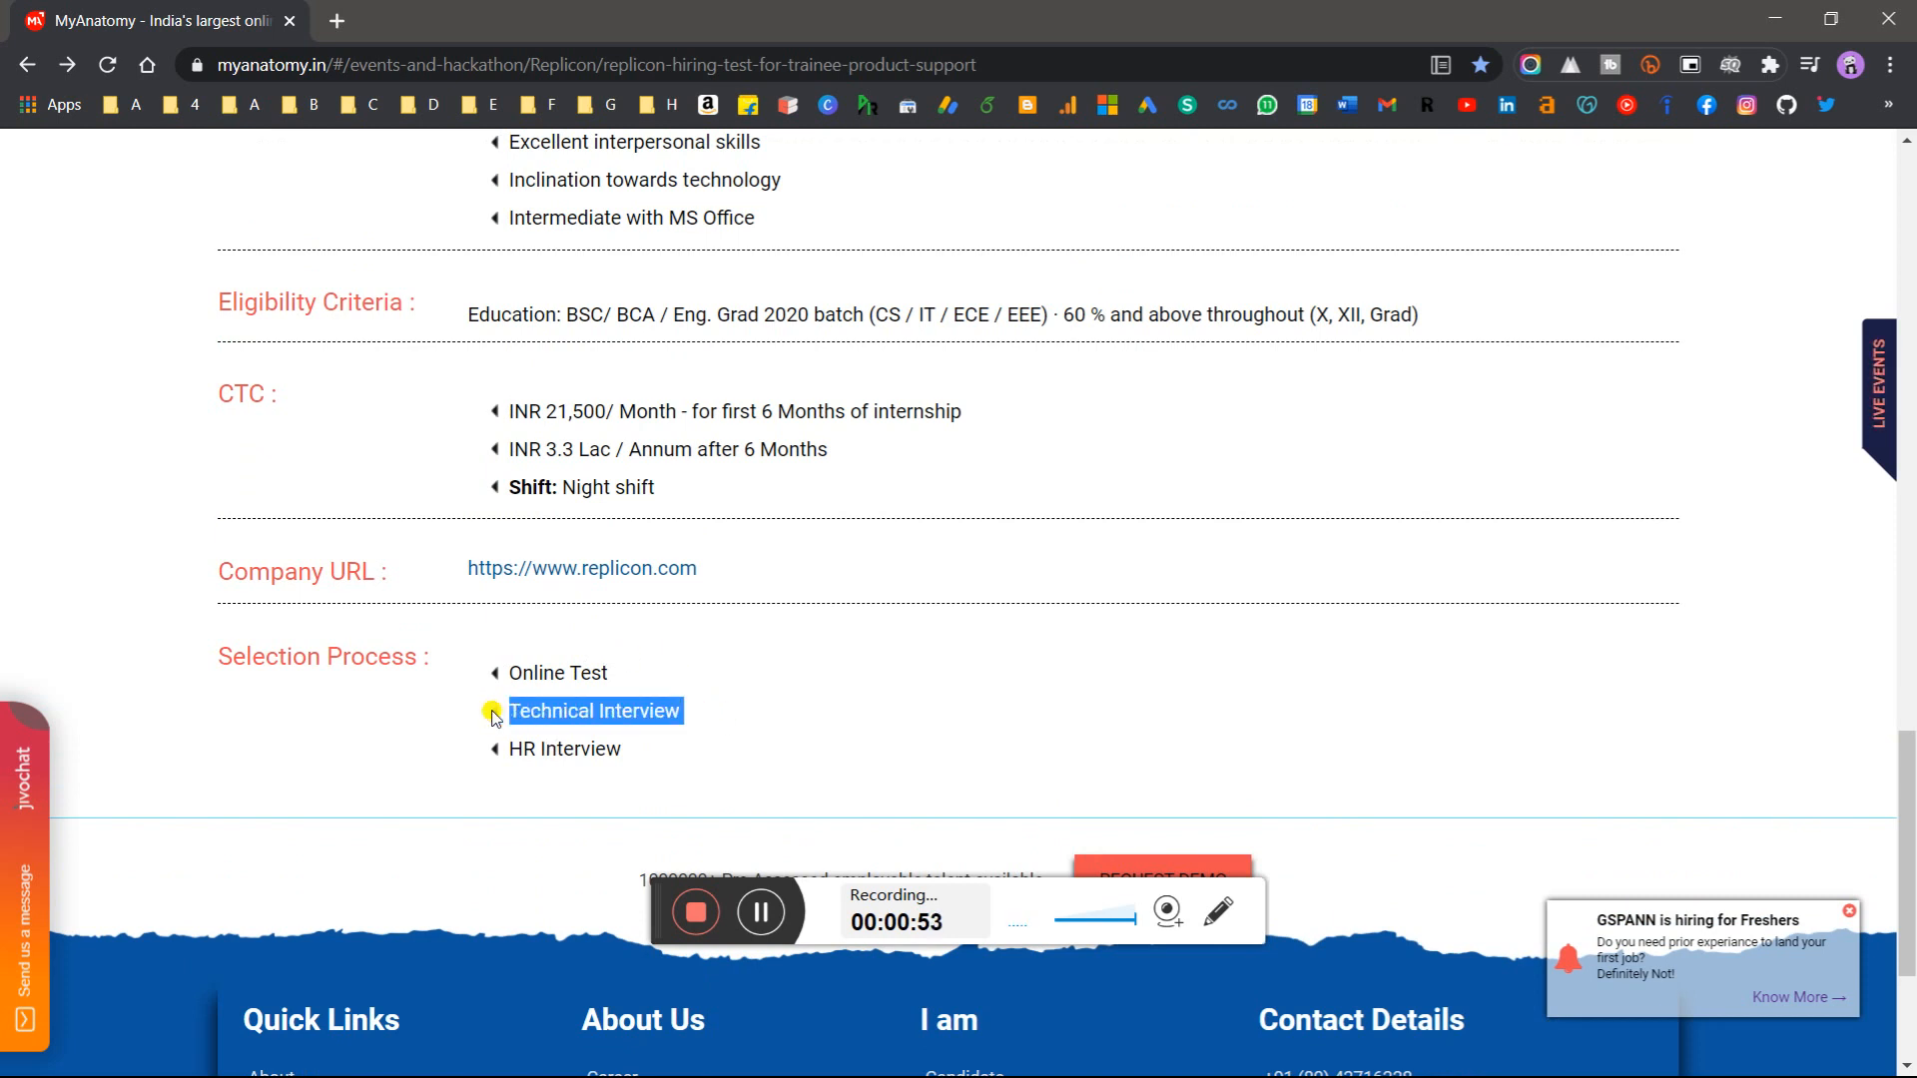
mouse_move(544, 688)
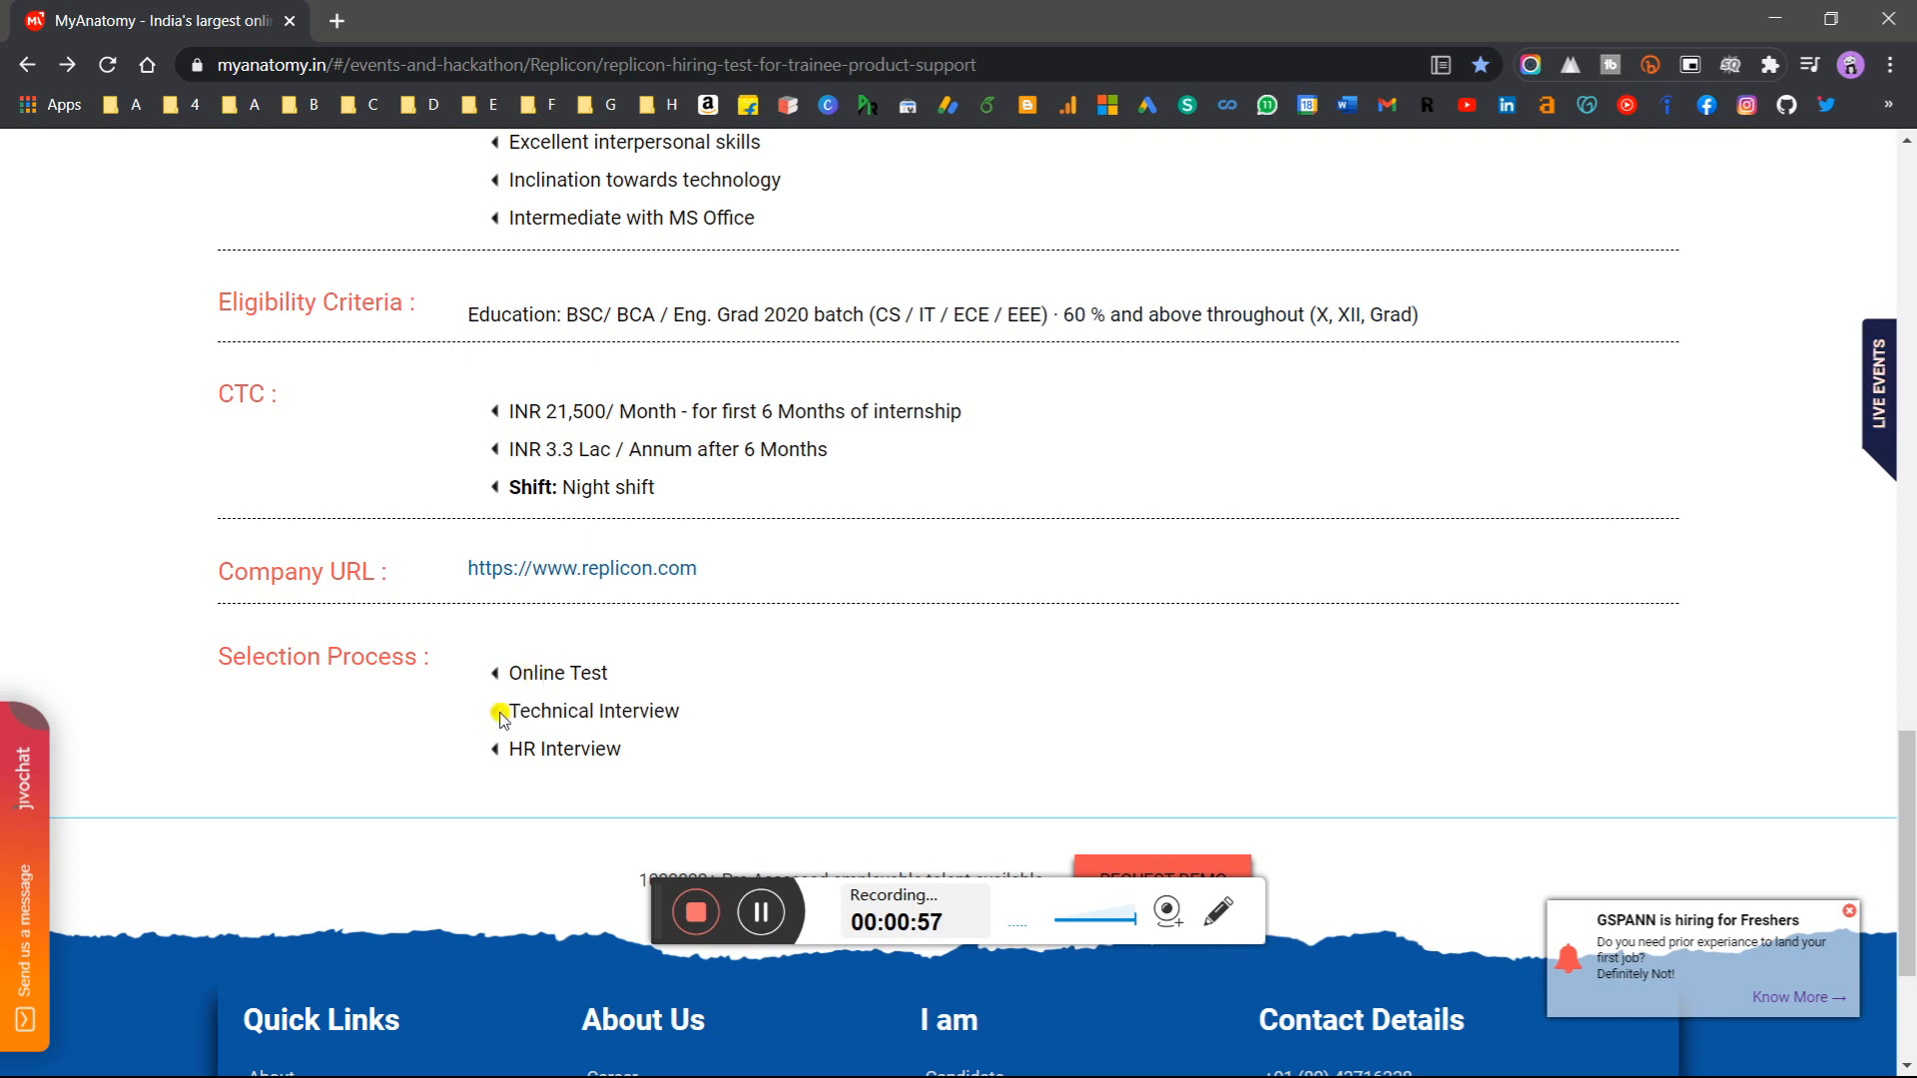
double_click(579, 748)
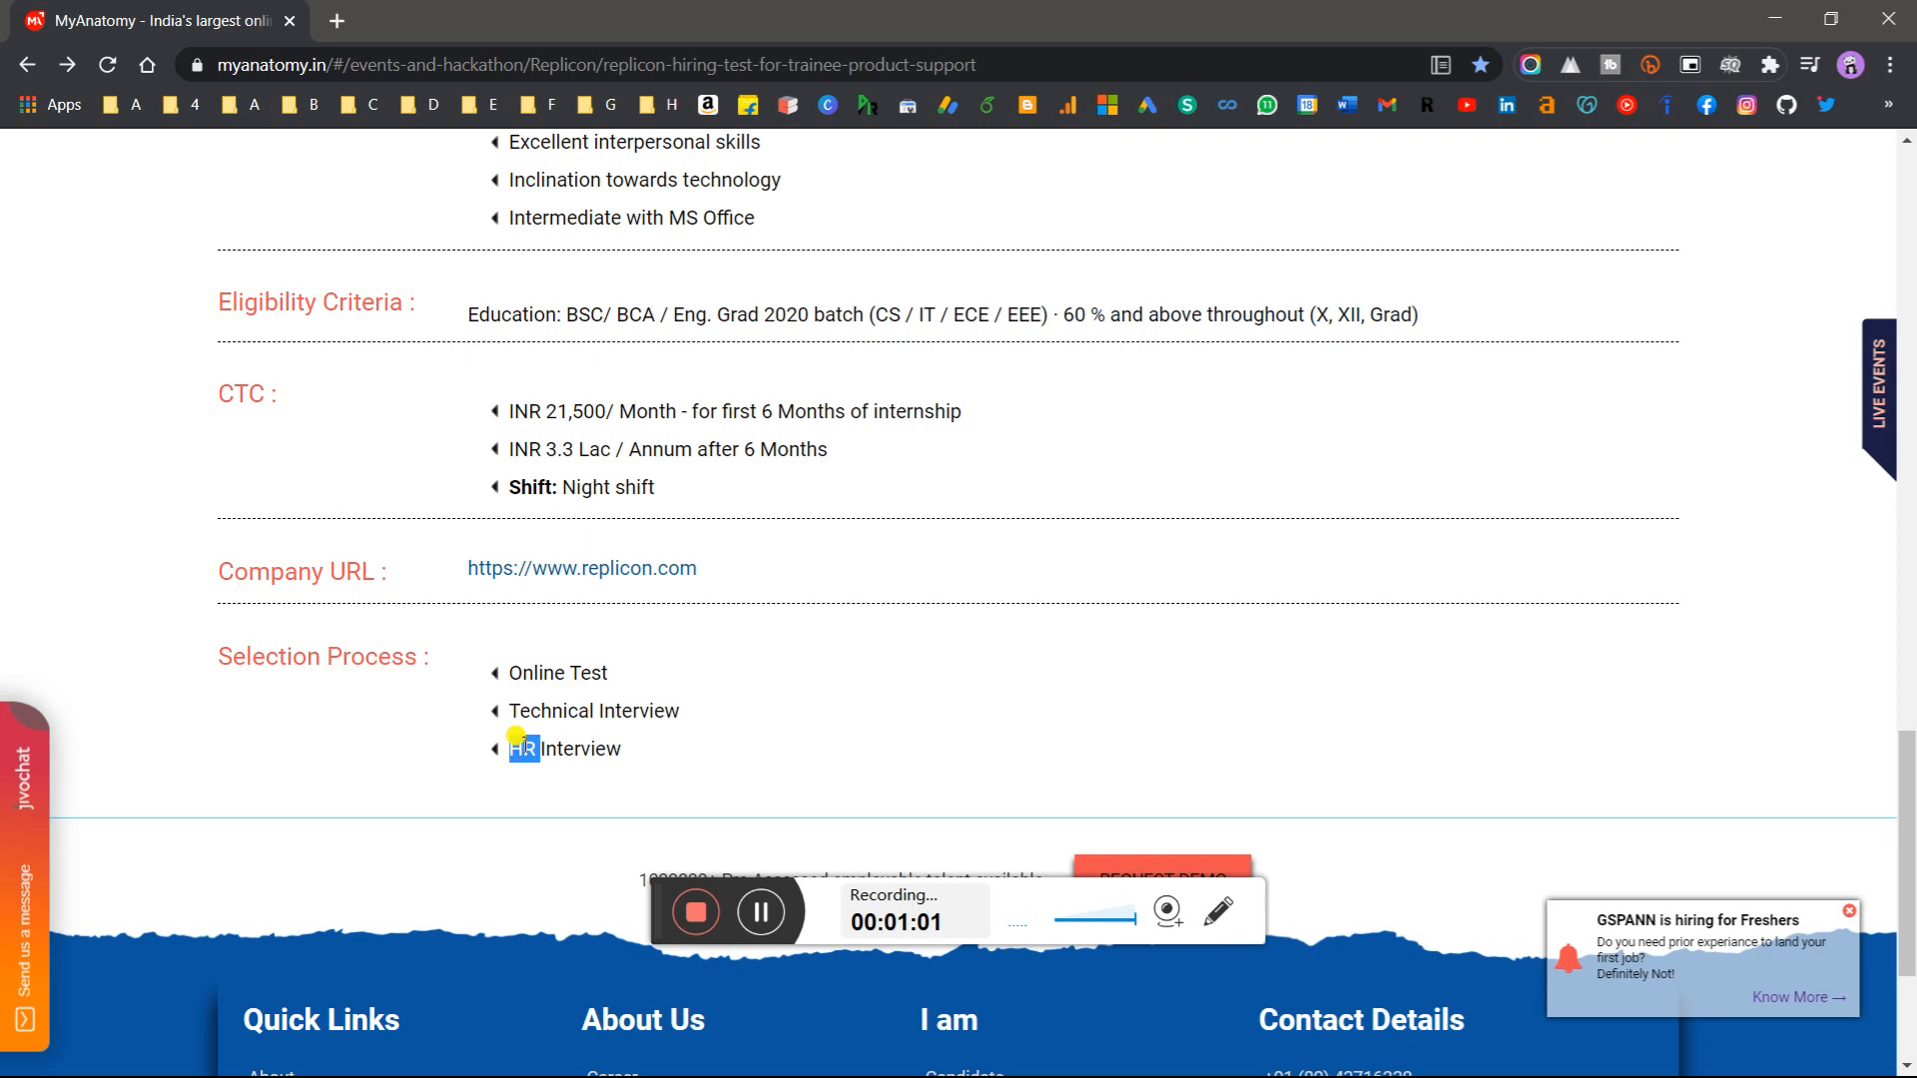
scroll("up", 3)
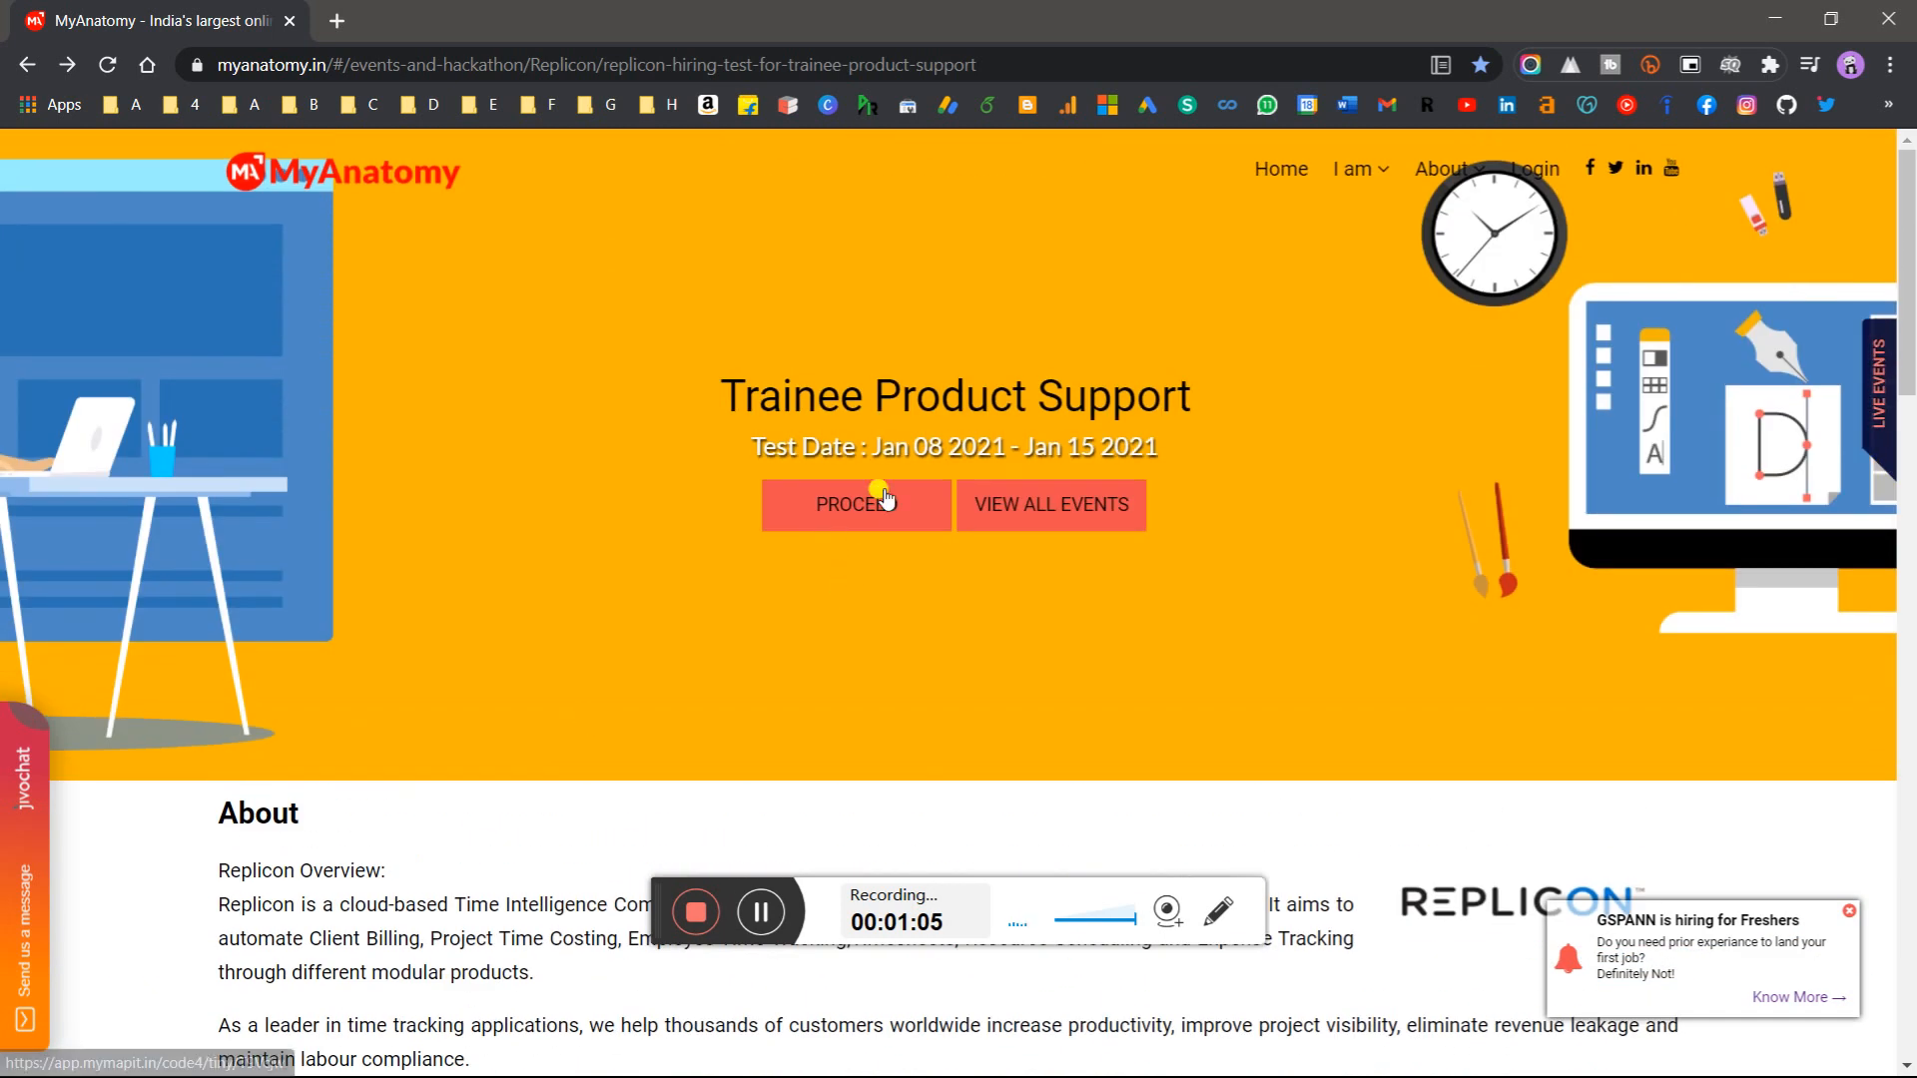
Proceed from the Trainee Product Support posting to its live Replicon Hiring Test page
left_click(854, 506)
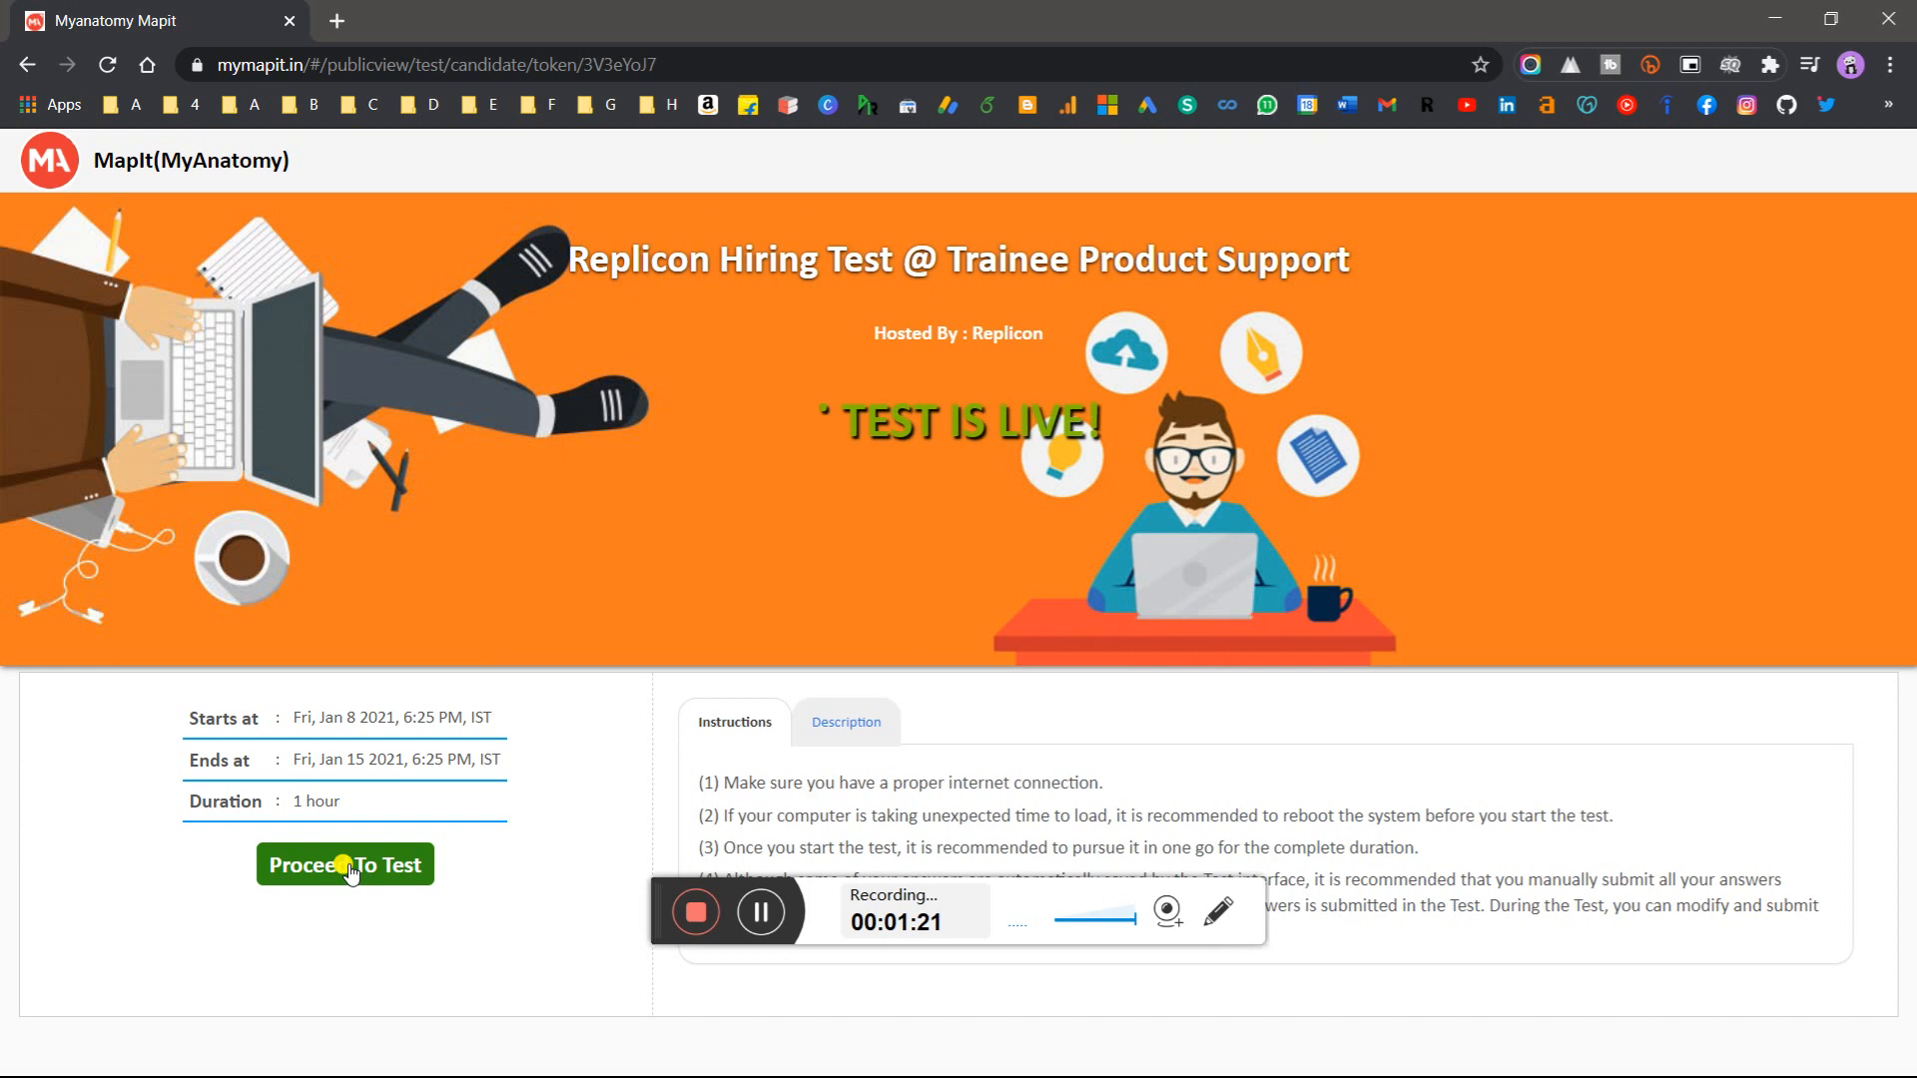
Proceed to the test's registration form and choose Male as the gender
left_click(344, 865)
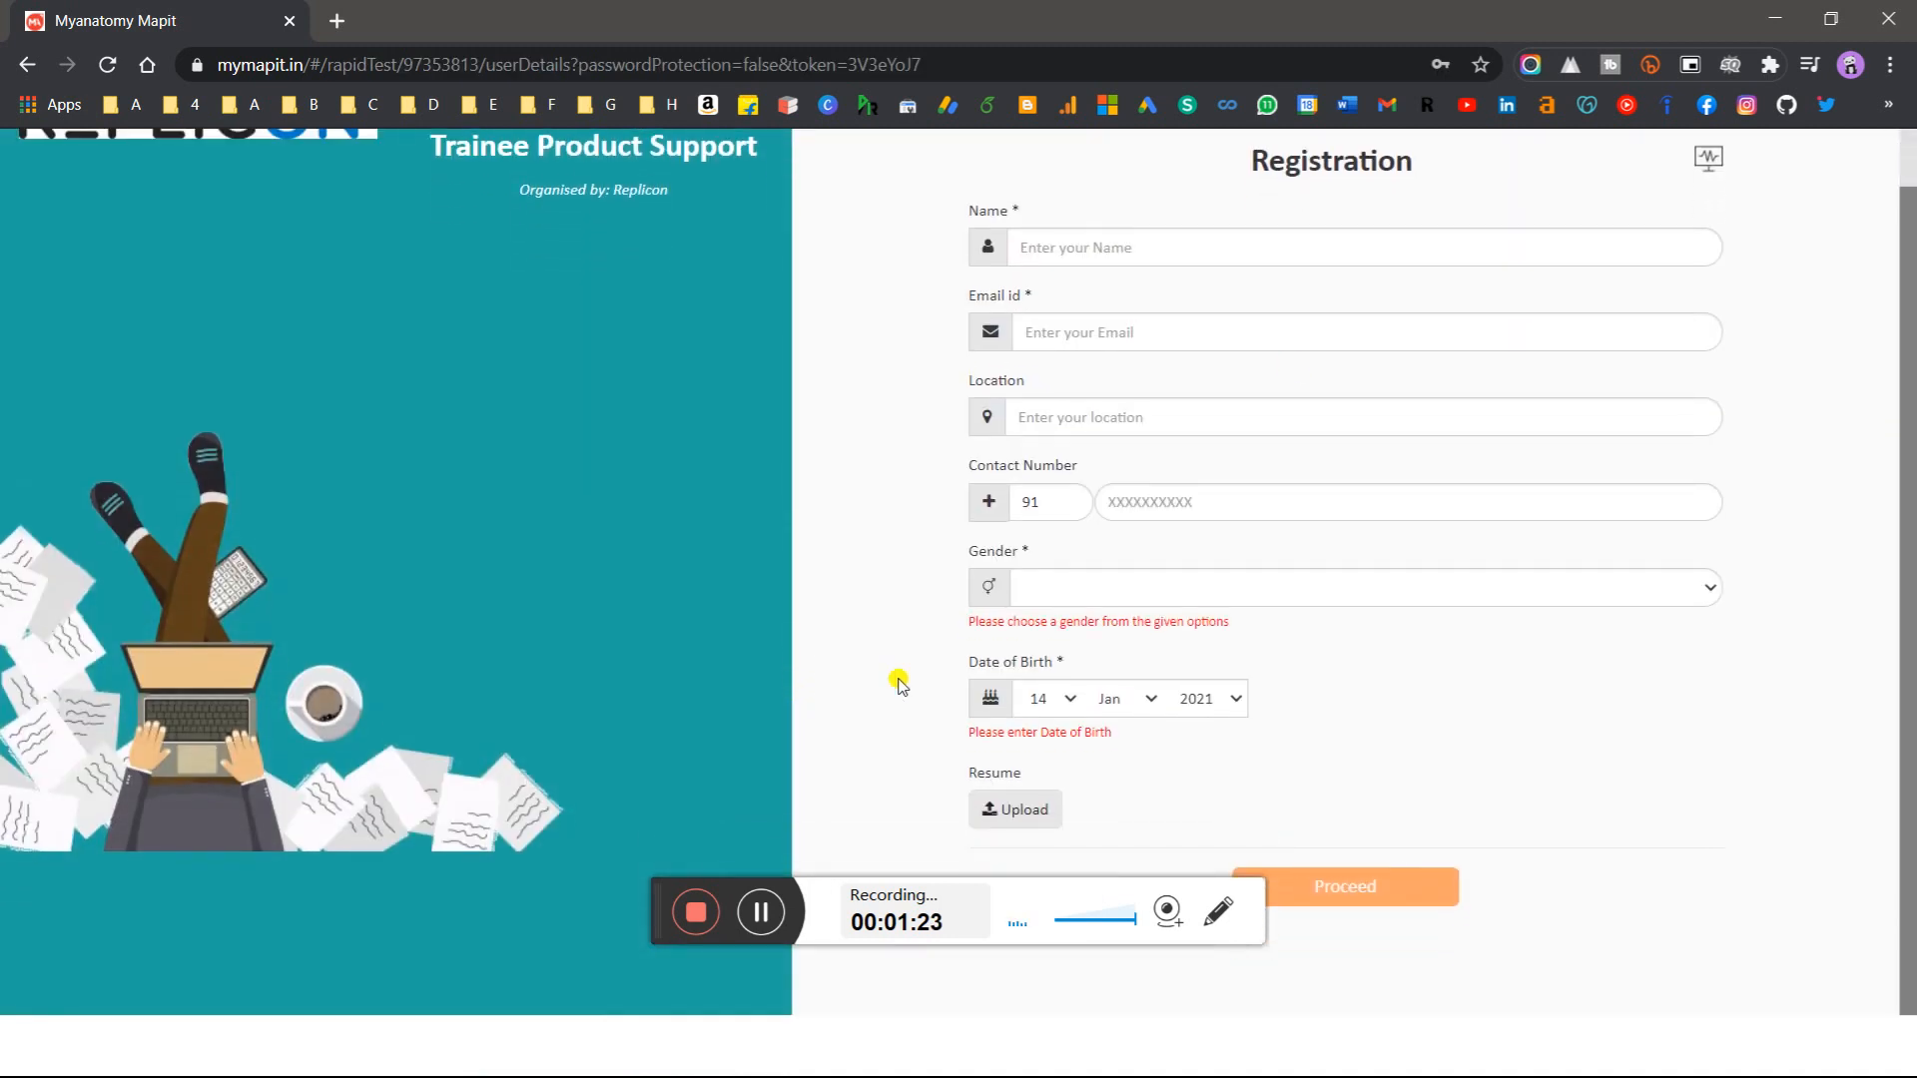
left_click(1345, 418)
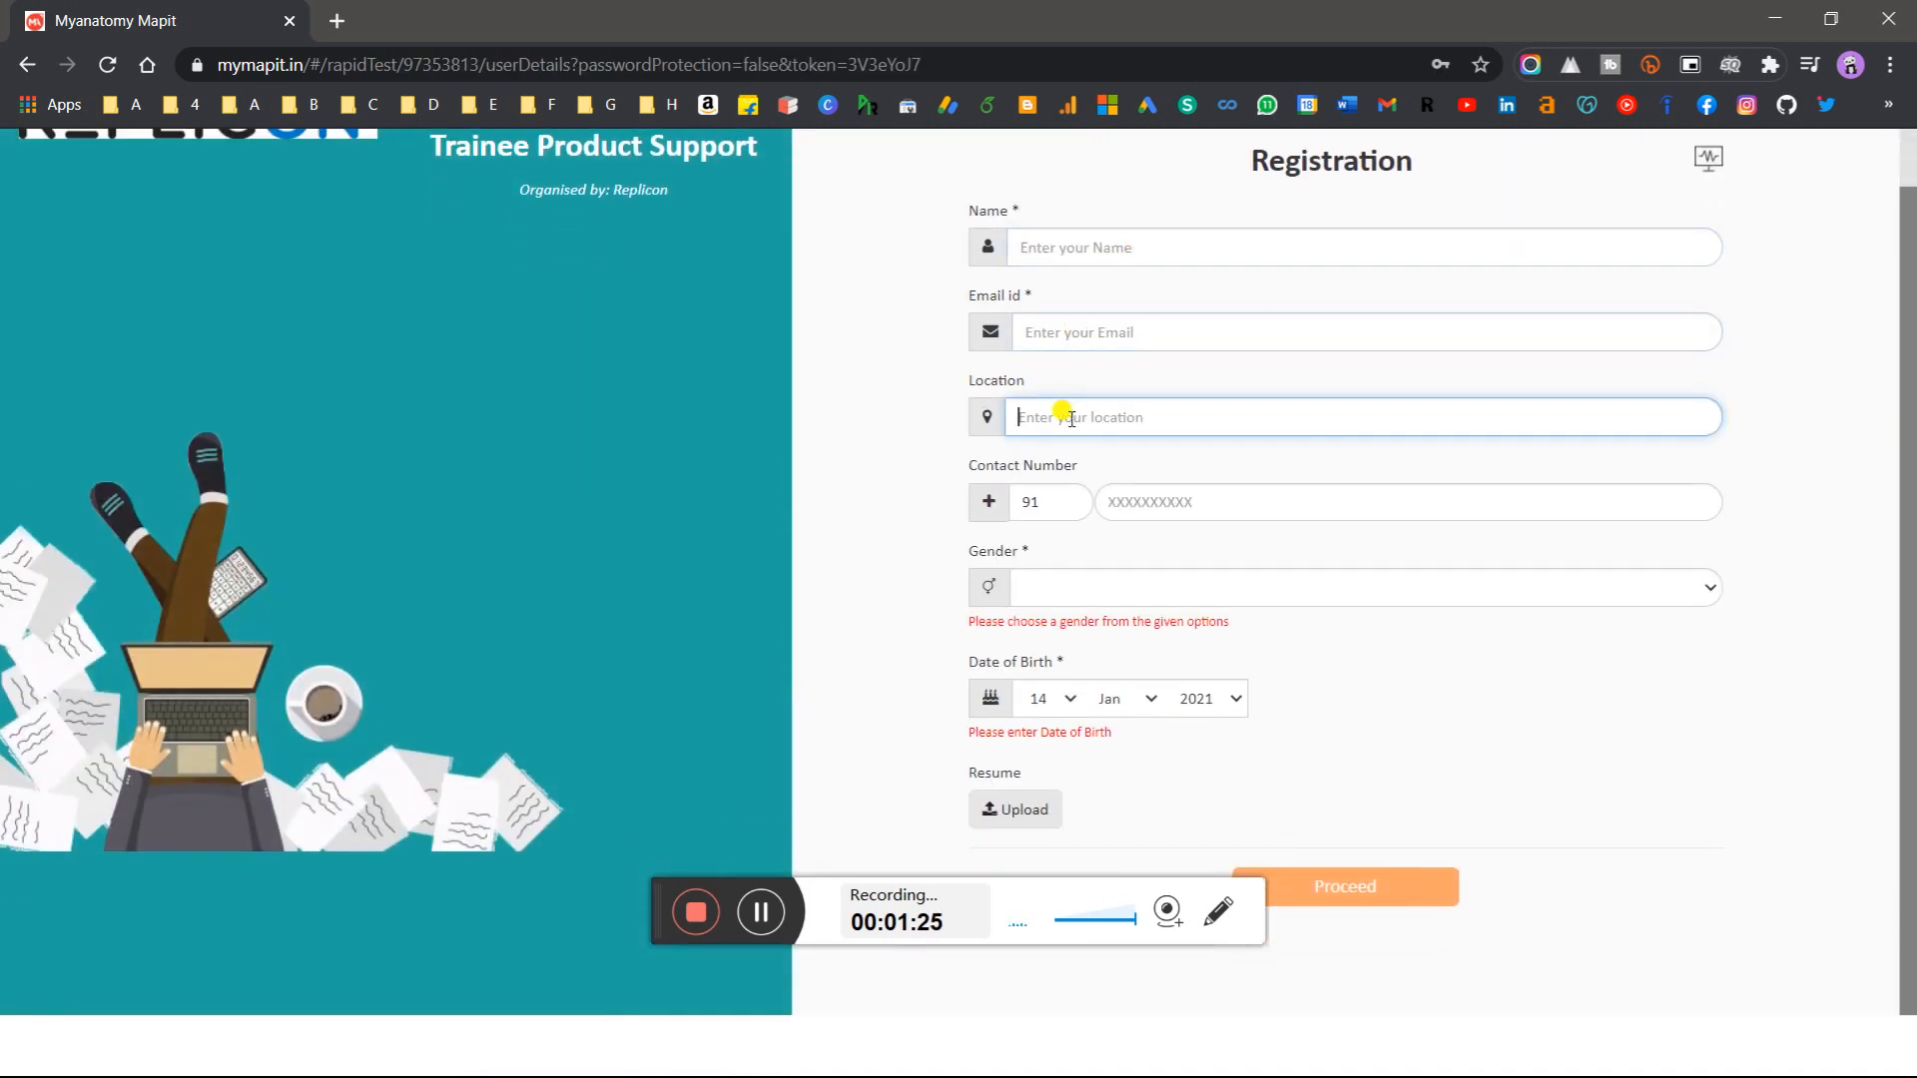
left_click(1341, 588)
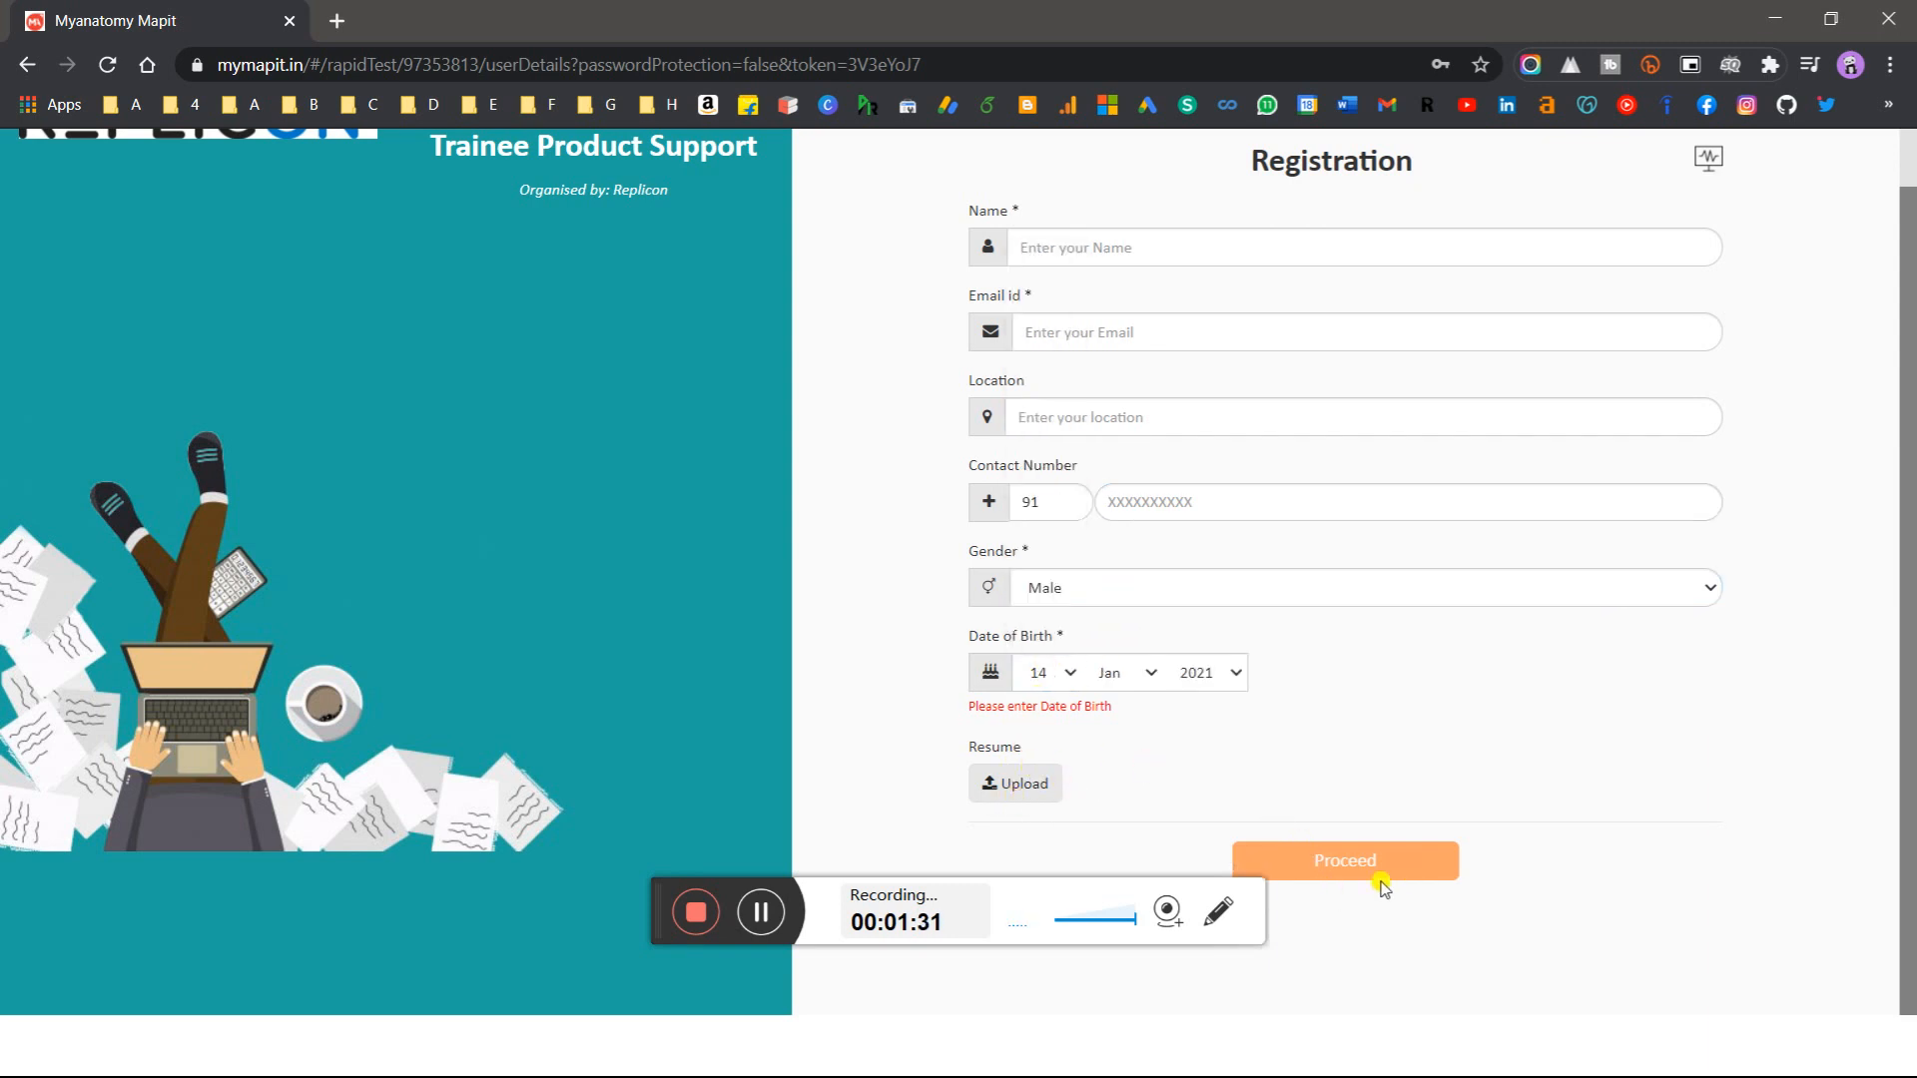
mouse_move(1116, 538)
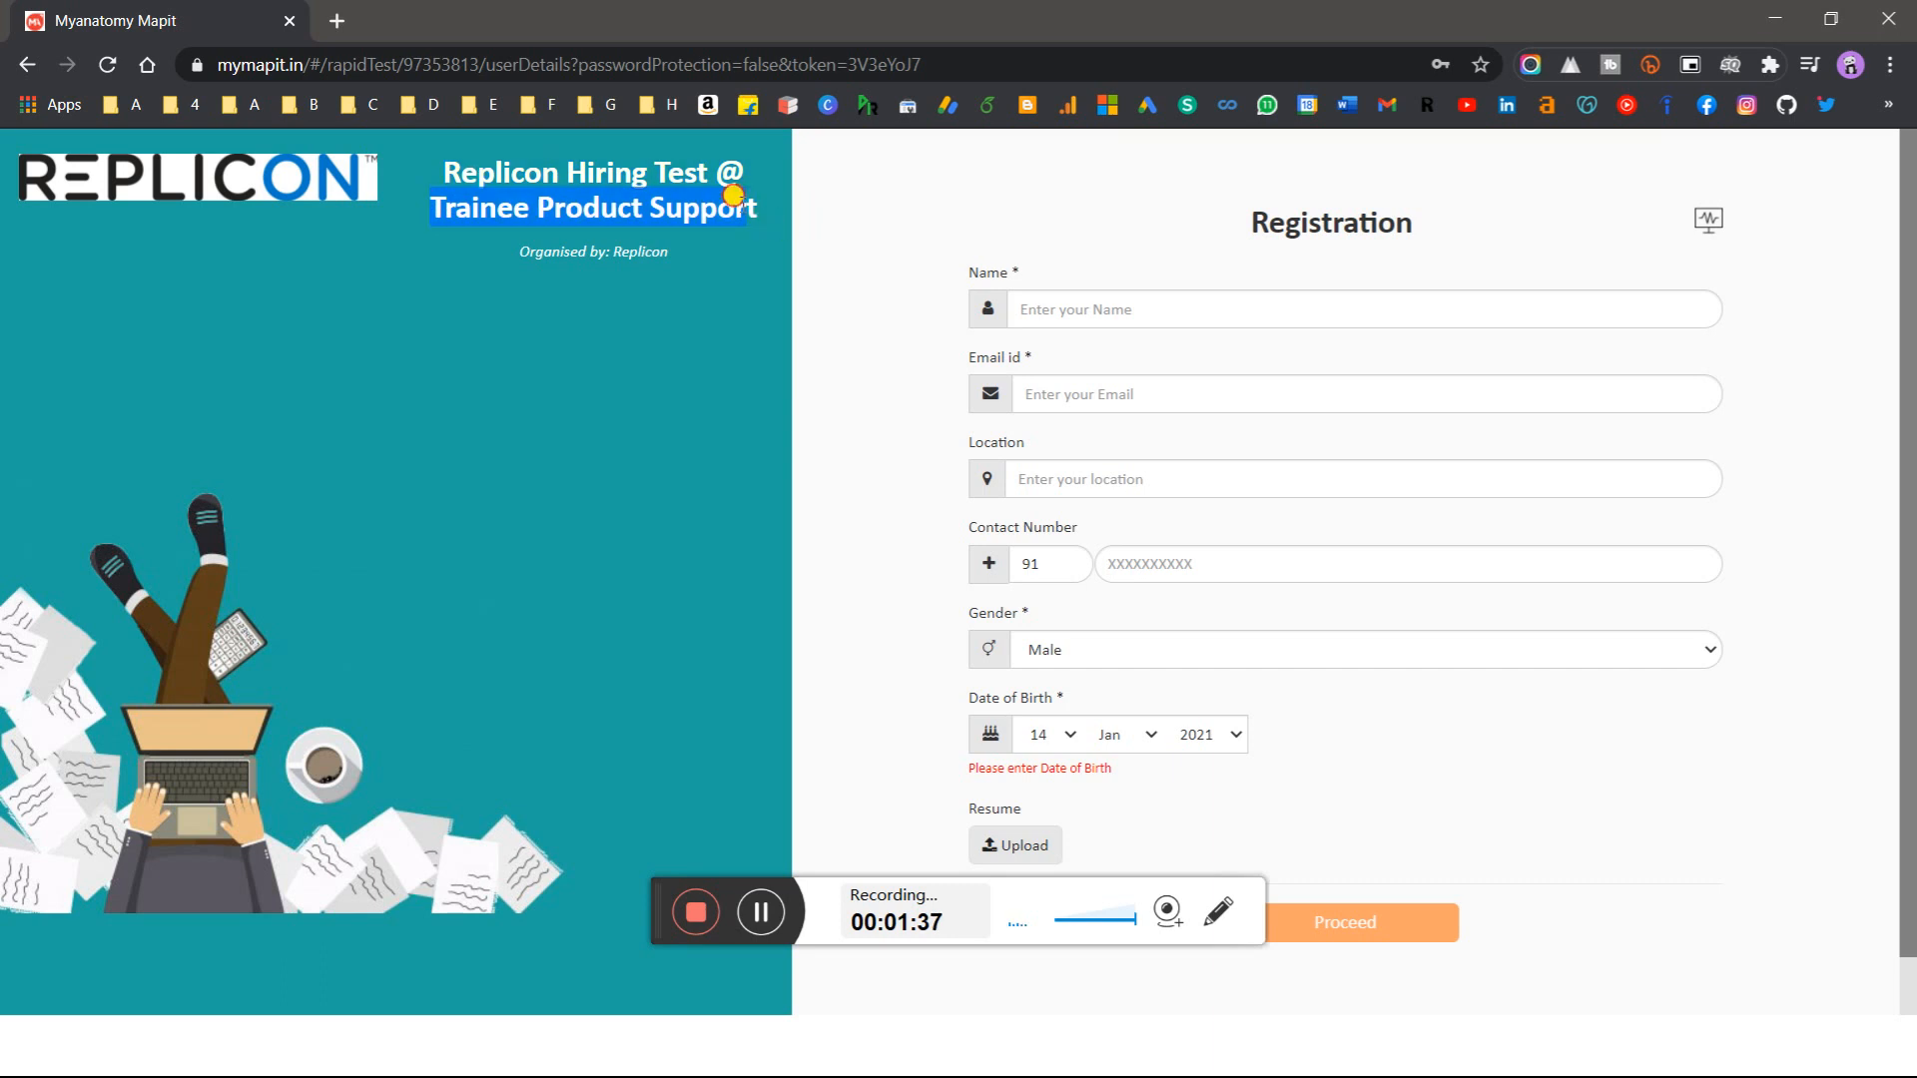
mouse_move(895, 266)
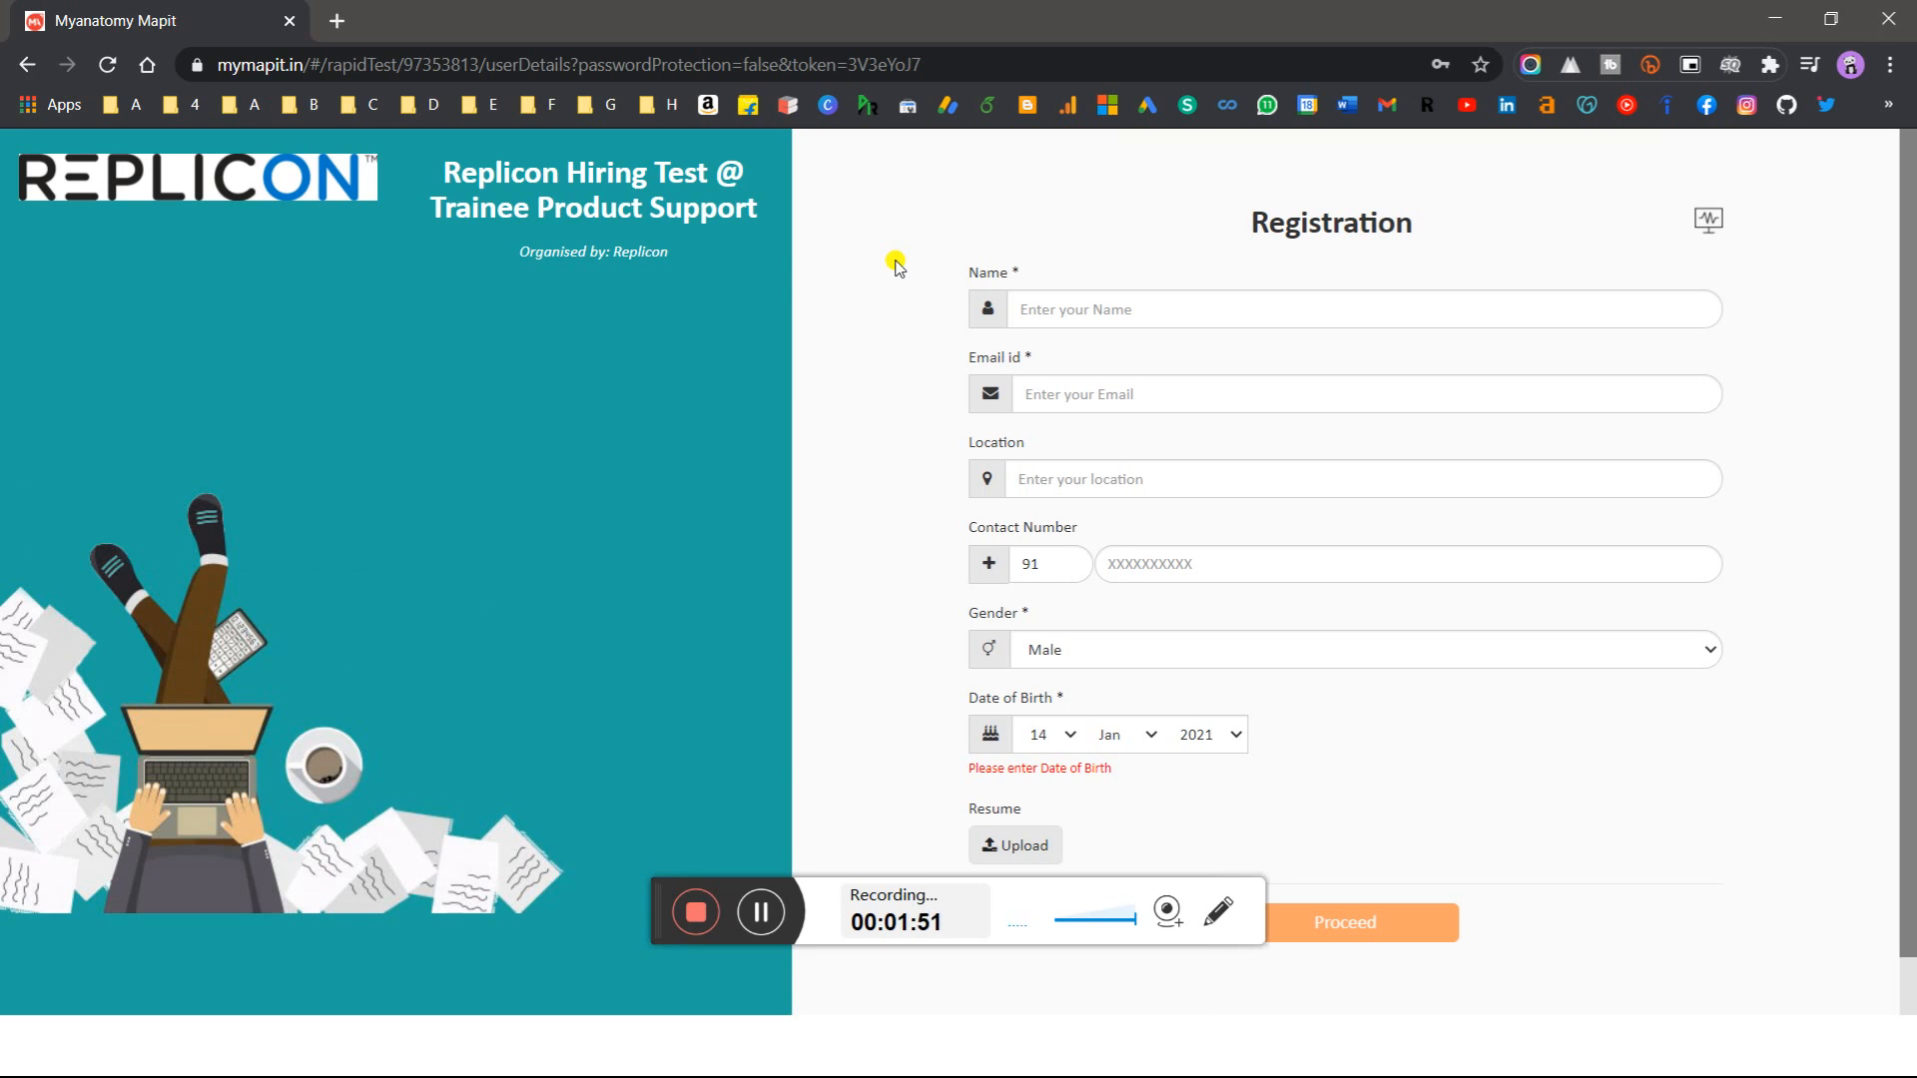
mouse_move(832, 388)
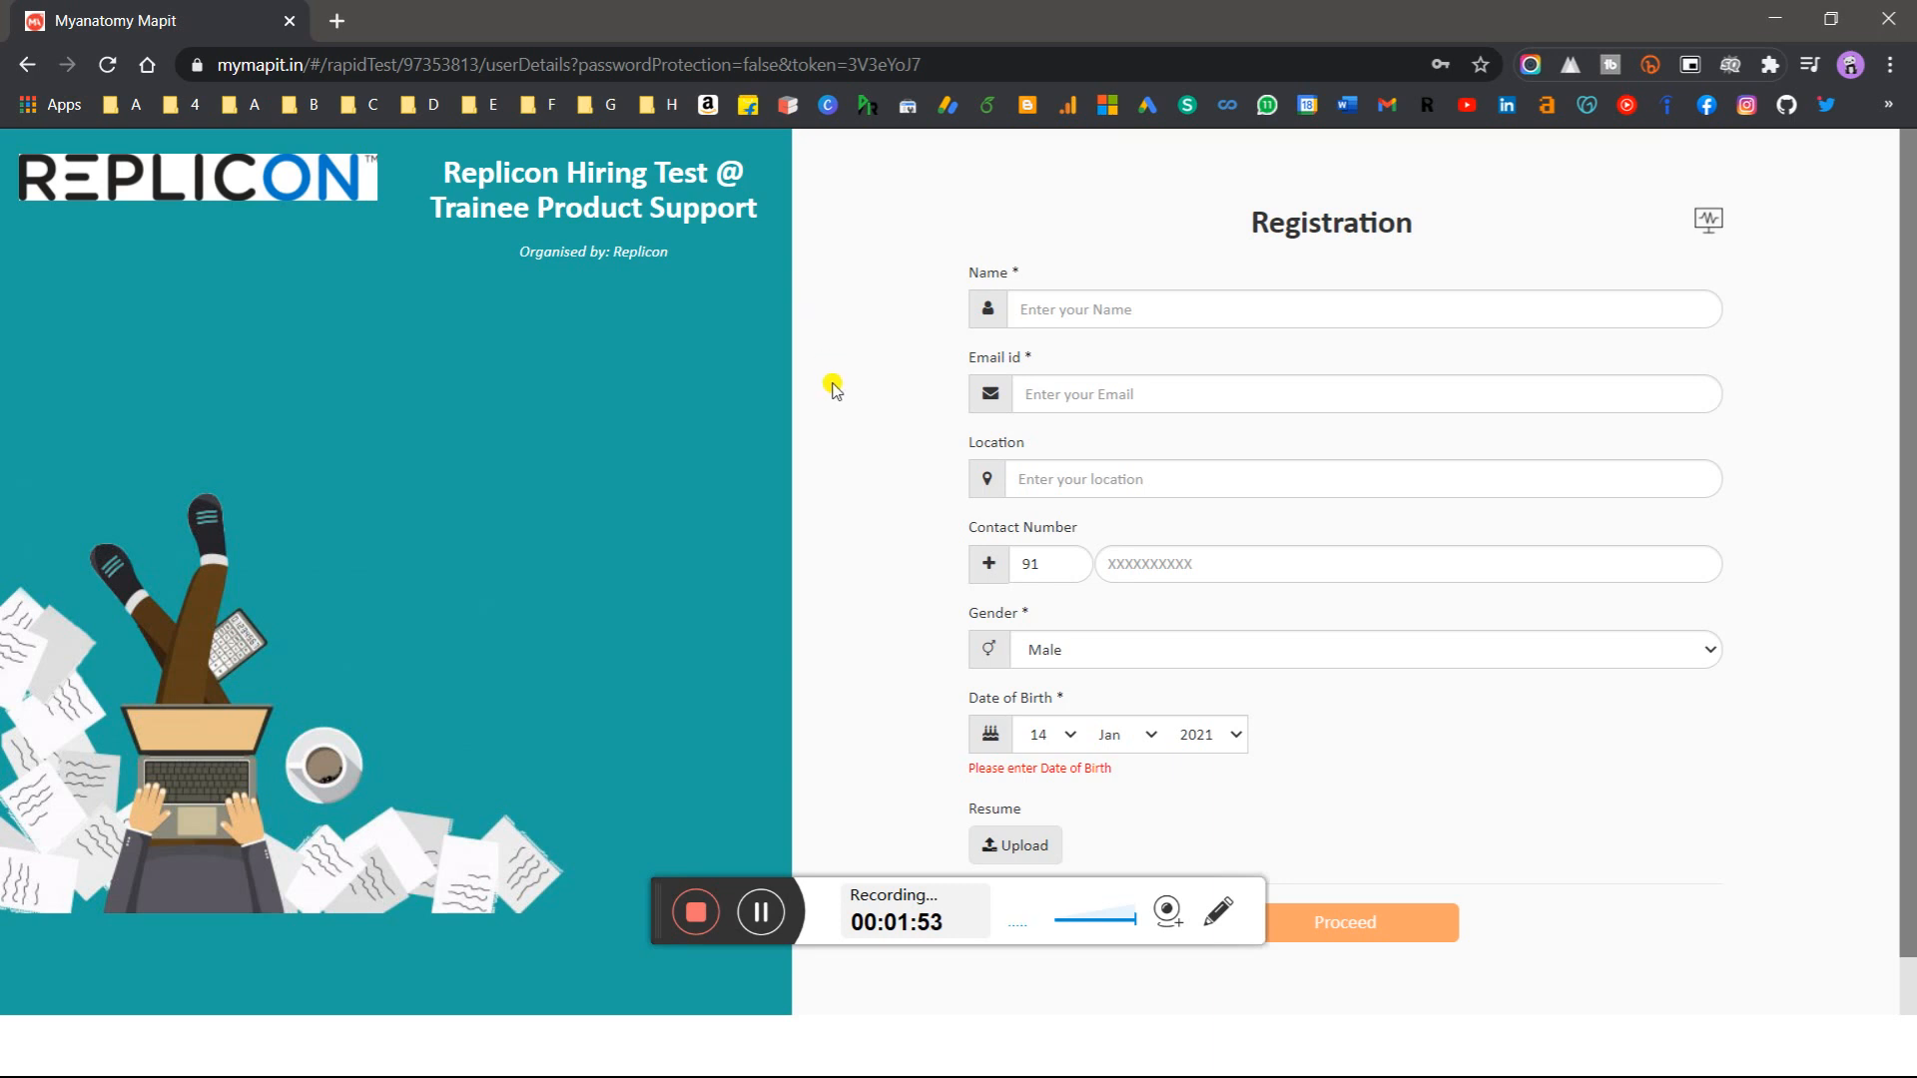